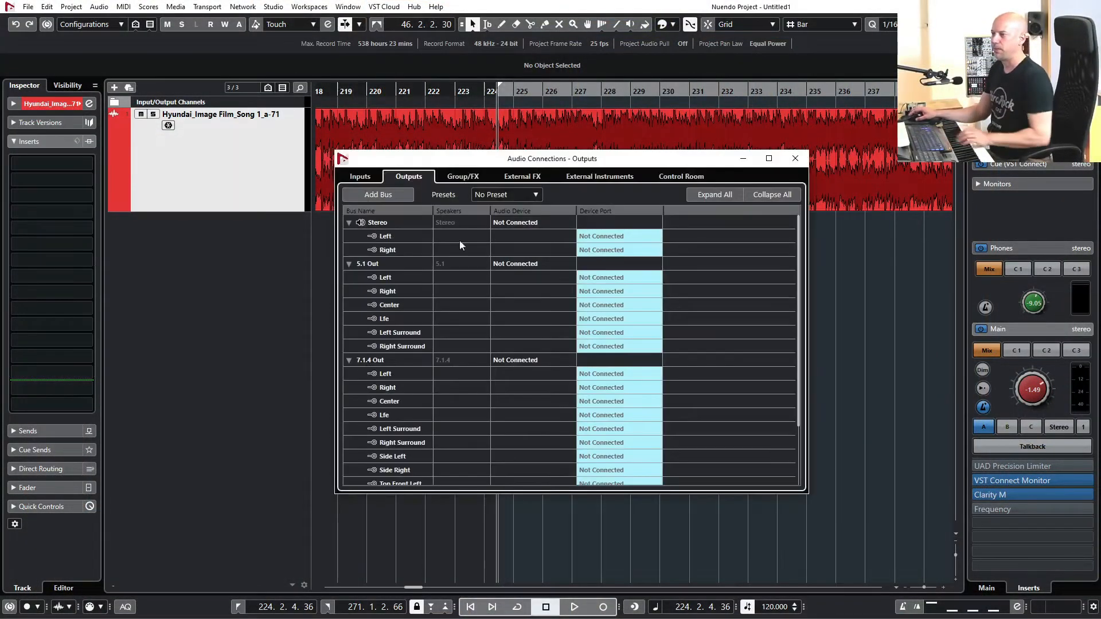
Collapse the output buses and expand the Control Room Stereo monitor channel.
left_click_drag(551, 158, 492, 160)
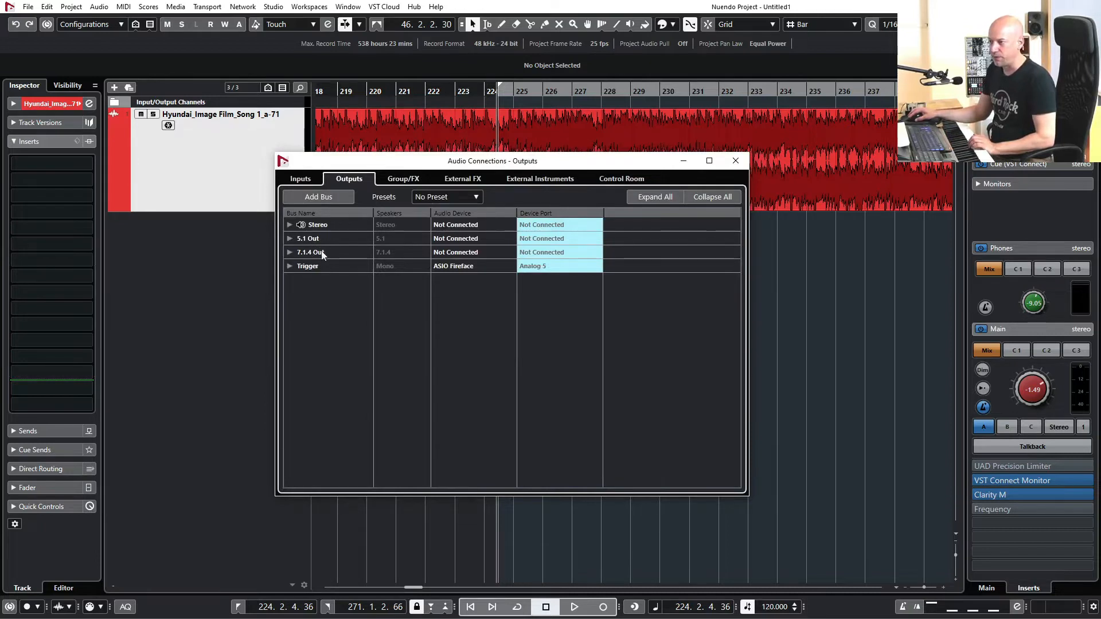
left_click(289, 266)
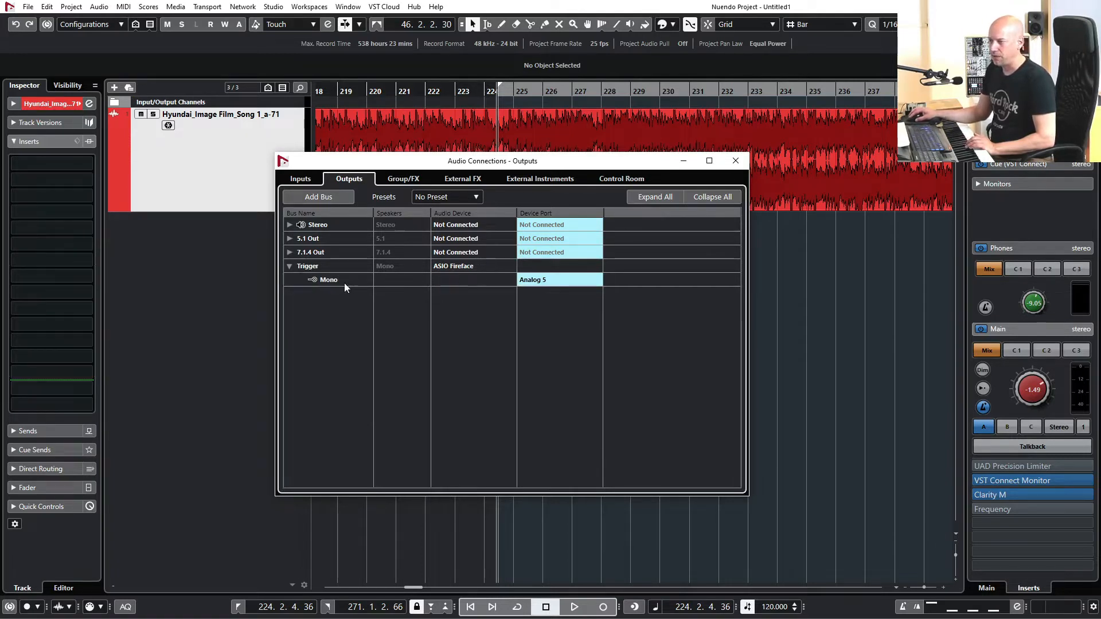
left_click(289, 265)
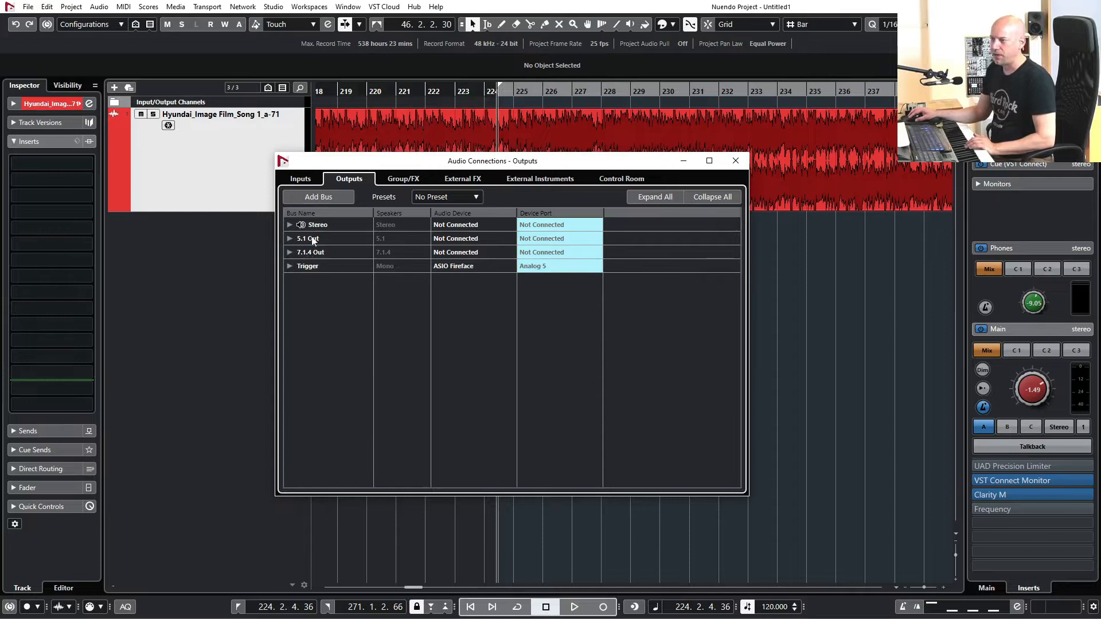
left_click_drag(492, 160, 466, 285)
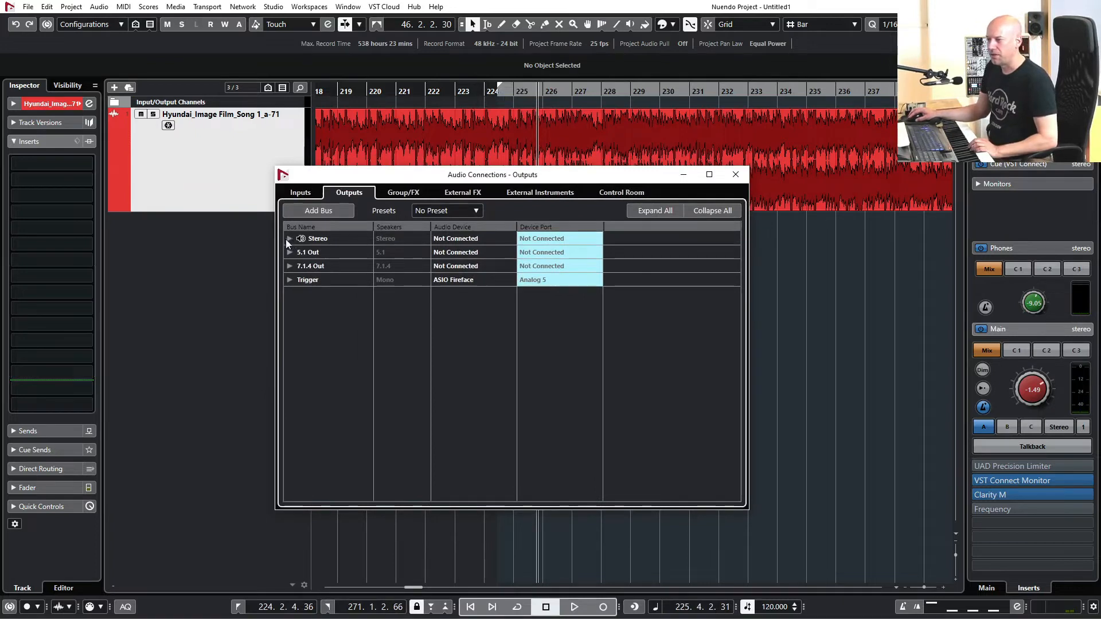
left_click(621, 192)
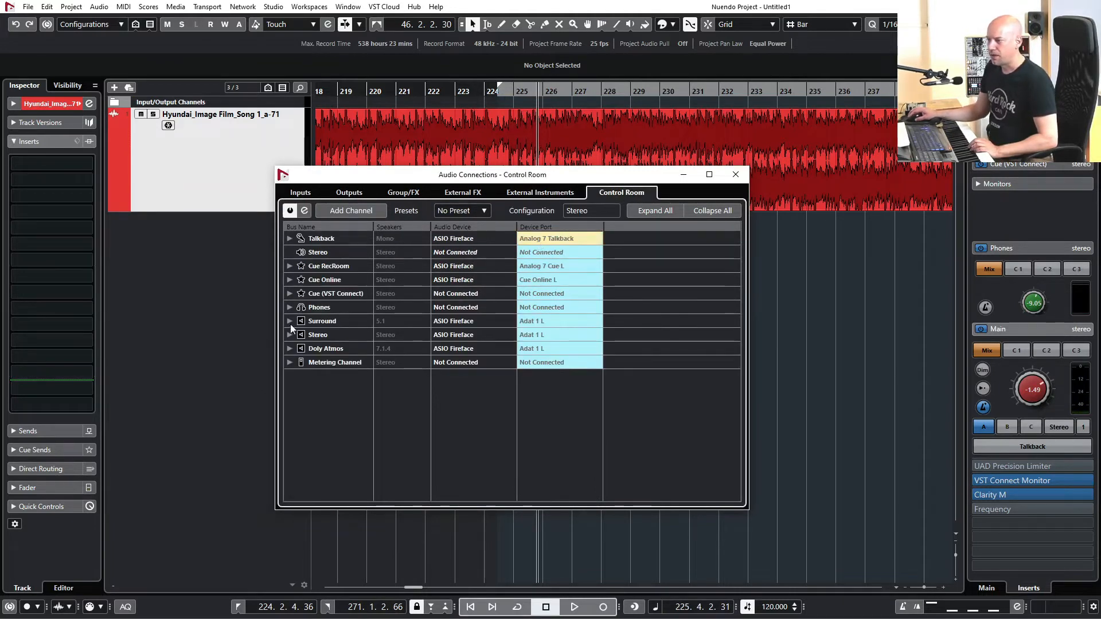
left_click(289, 334)
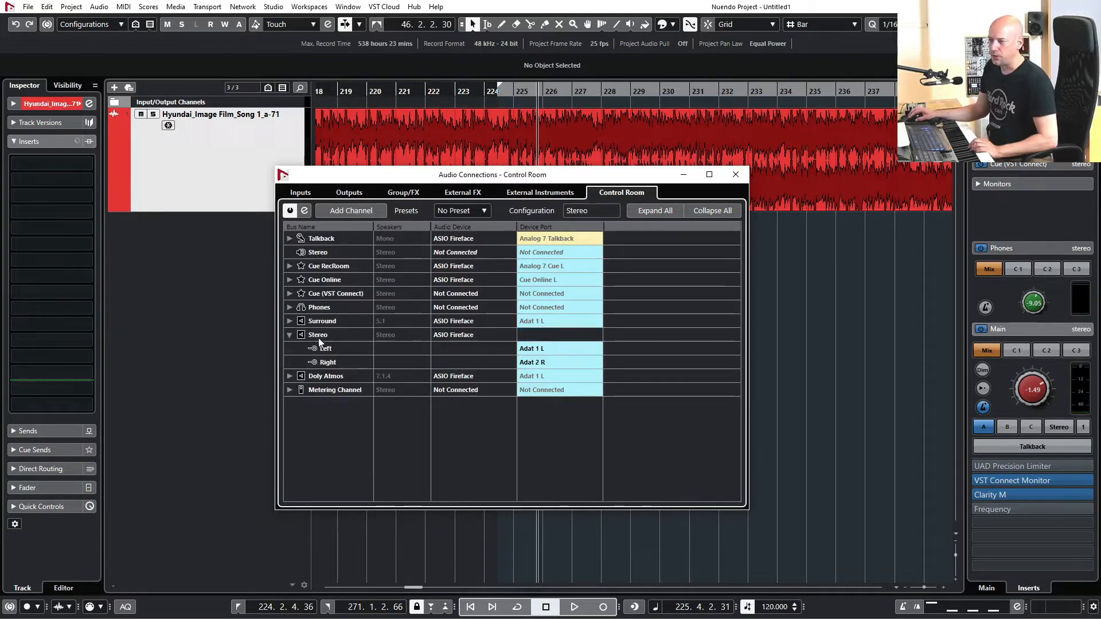
mouse_move(556, 352)
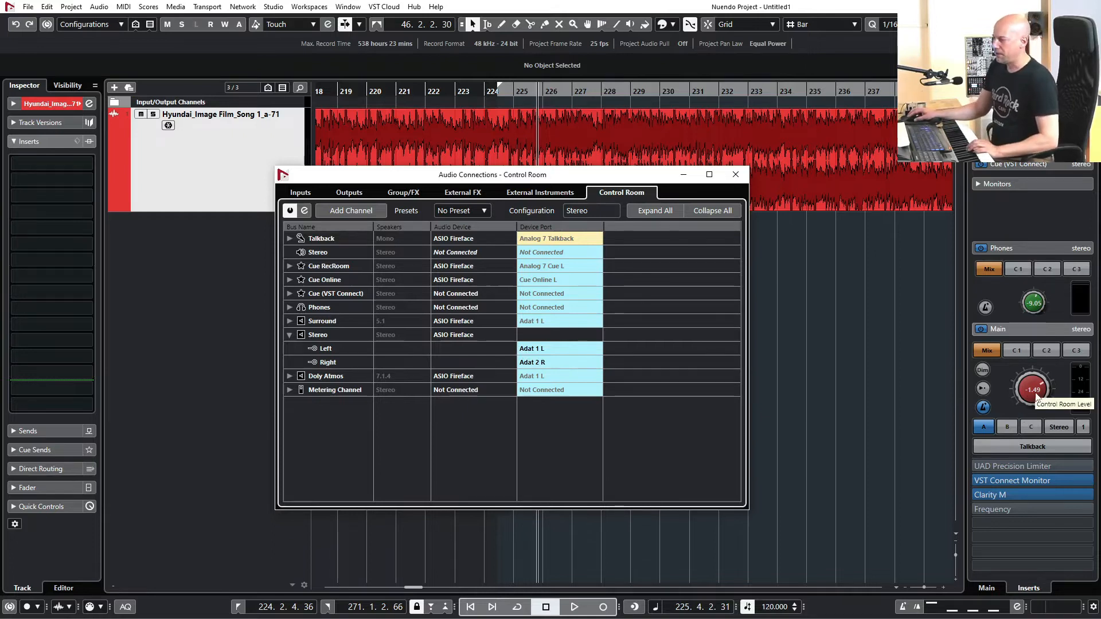
Close Audio Connections, lower the control room level to -5.32 dB, and start playback.
left_click(735, 174)
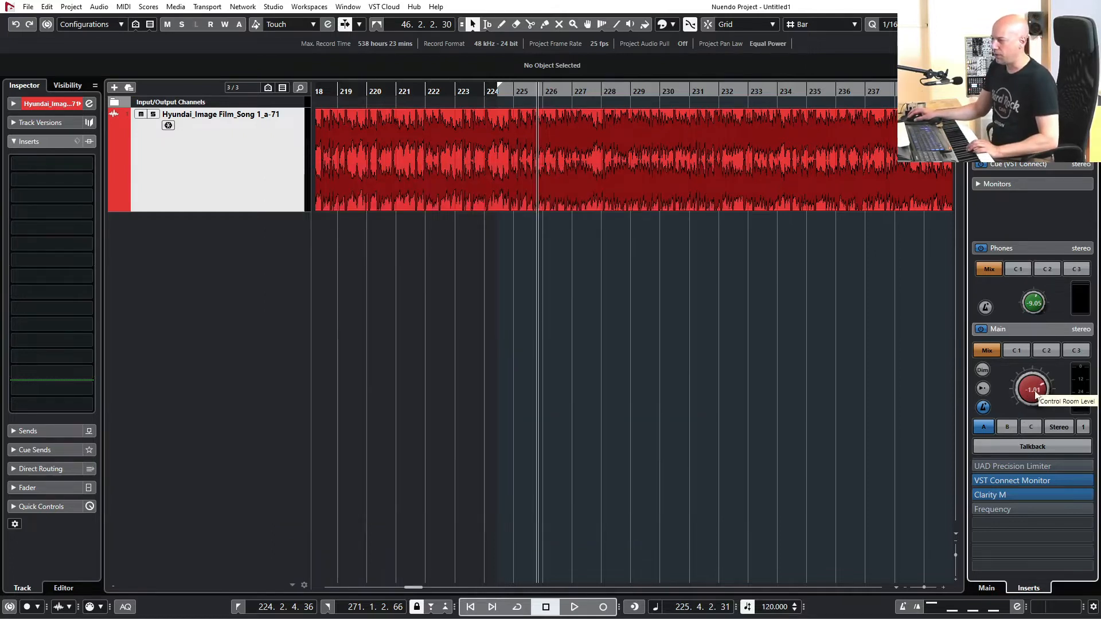
left_click_drag(1032, 388, 1032, 379)
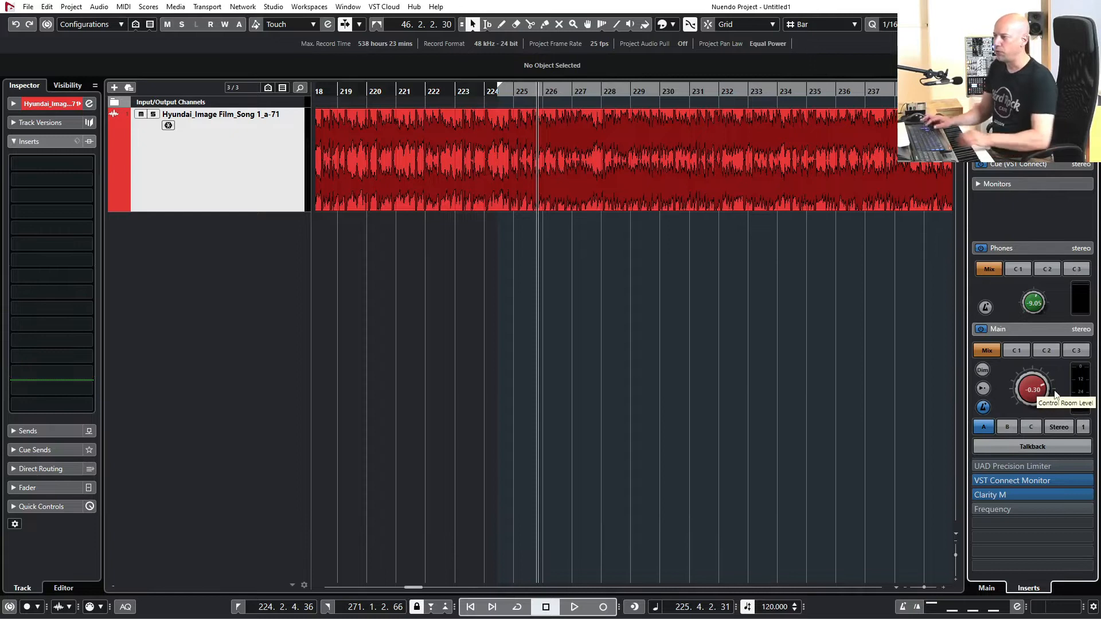
left_click(576, 608)
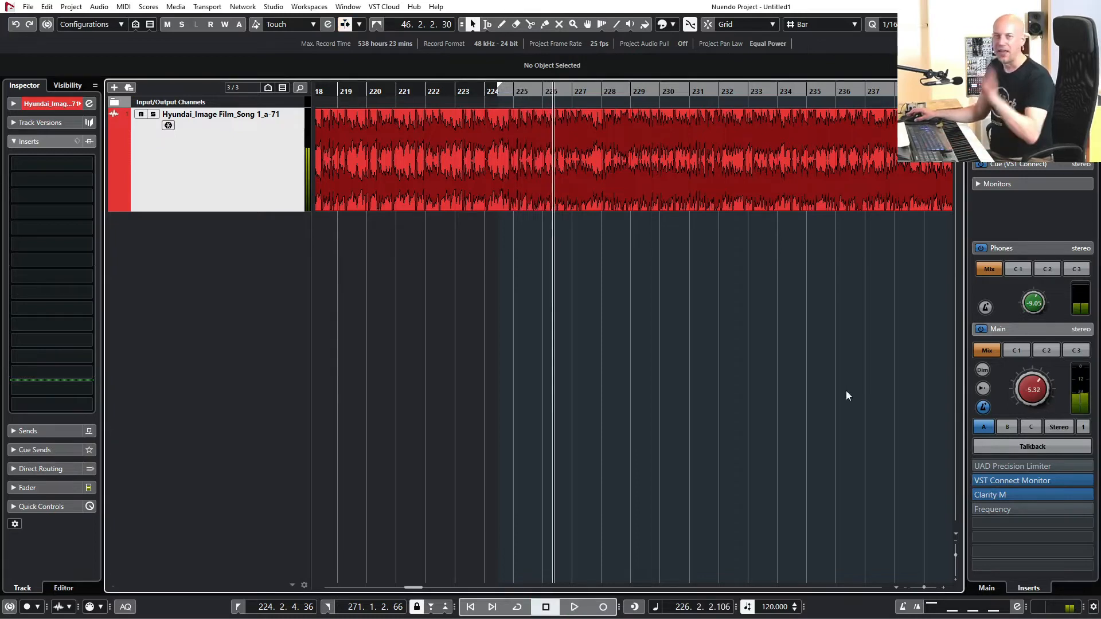
mouse_move(877, 396)
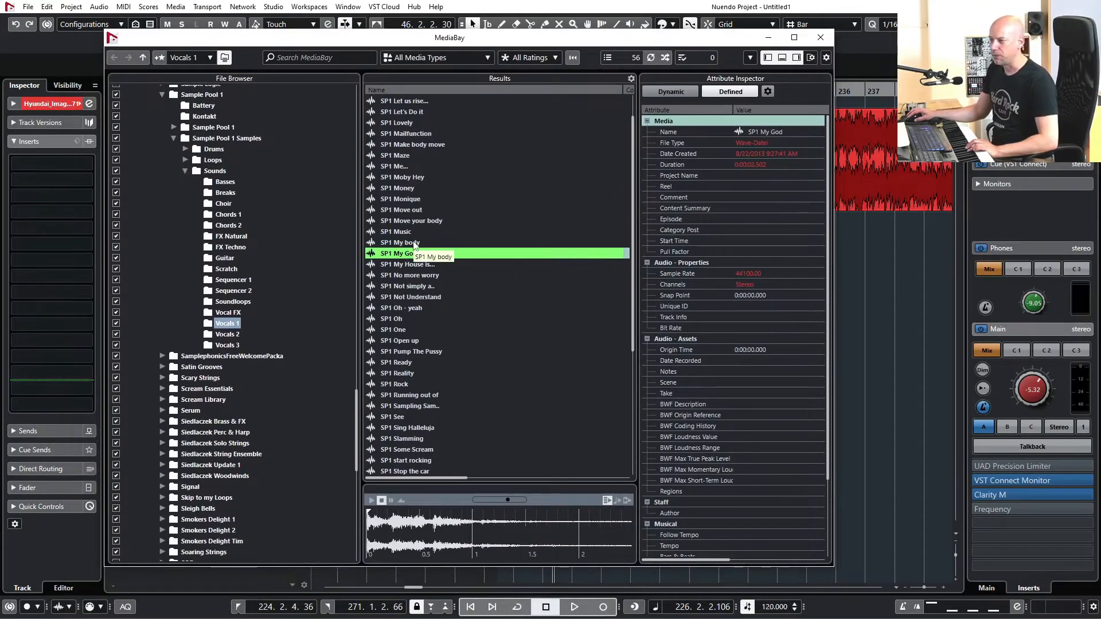
Preview SP1 My body and SP1 My God, then add a LittleAlterBoy Control Room insert.
left_click(401, 243)
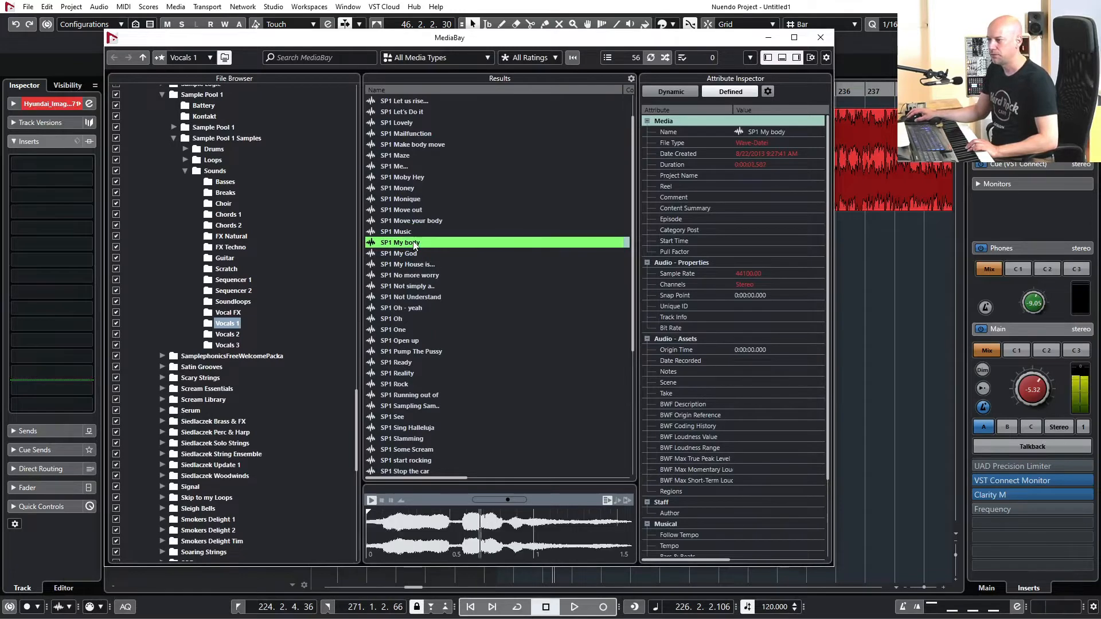
left_click(399, 253)
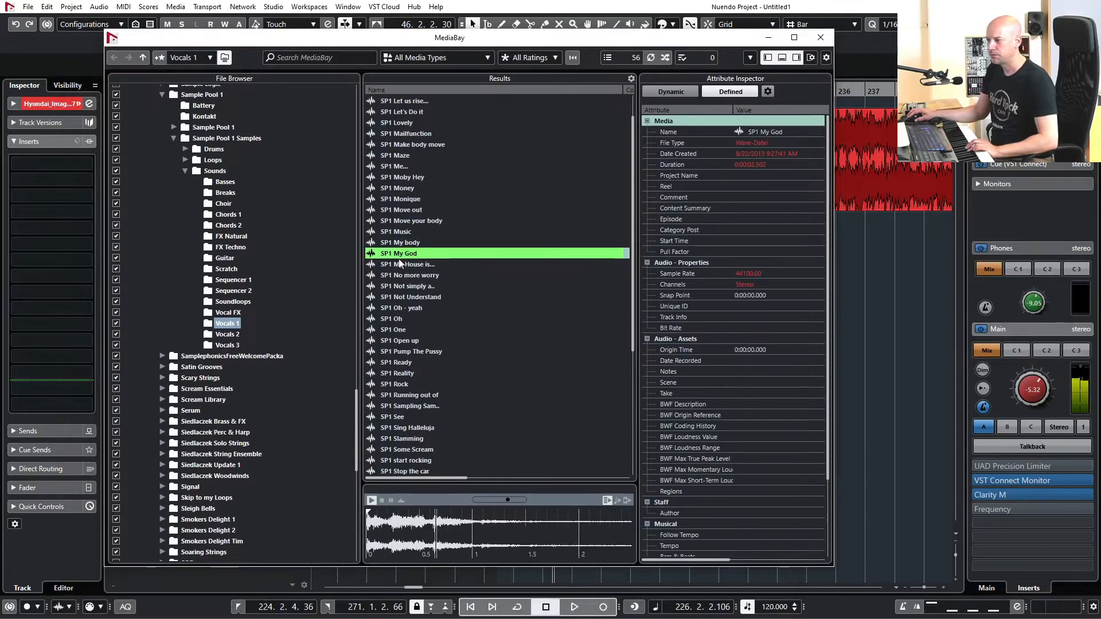
left_click(407, 264)
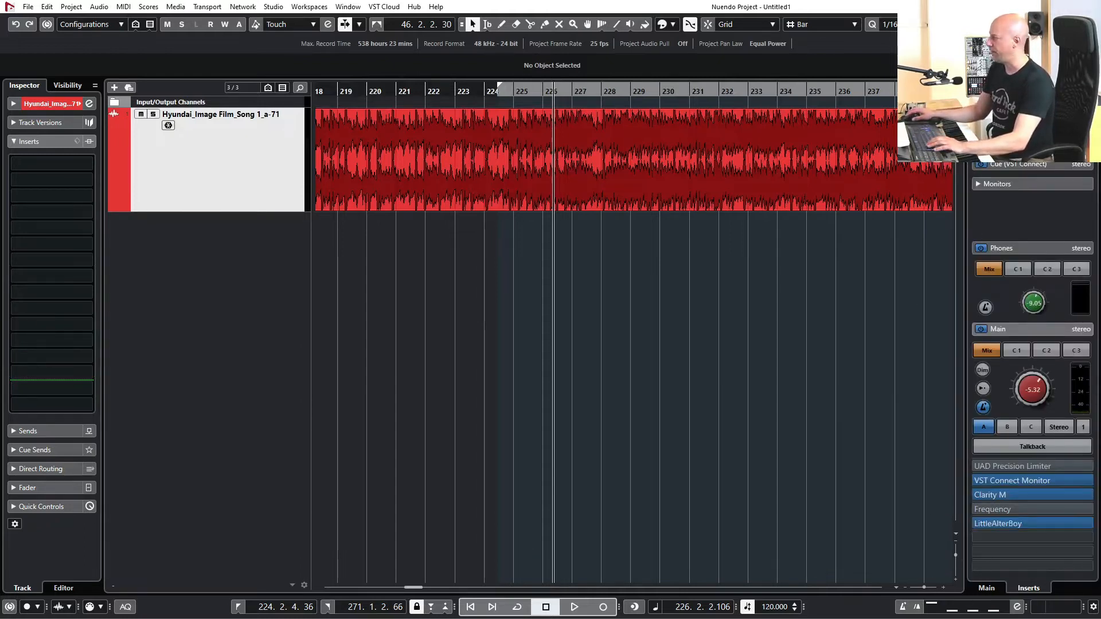
Set LittleAlterBoy's Pitch to 2.0 and audition SP1 My God through it.
left_click(997, 523)
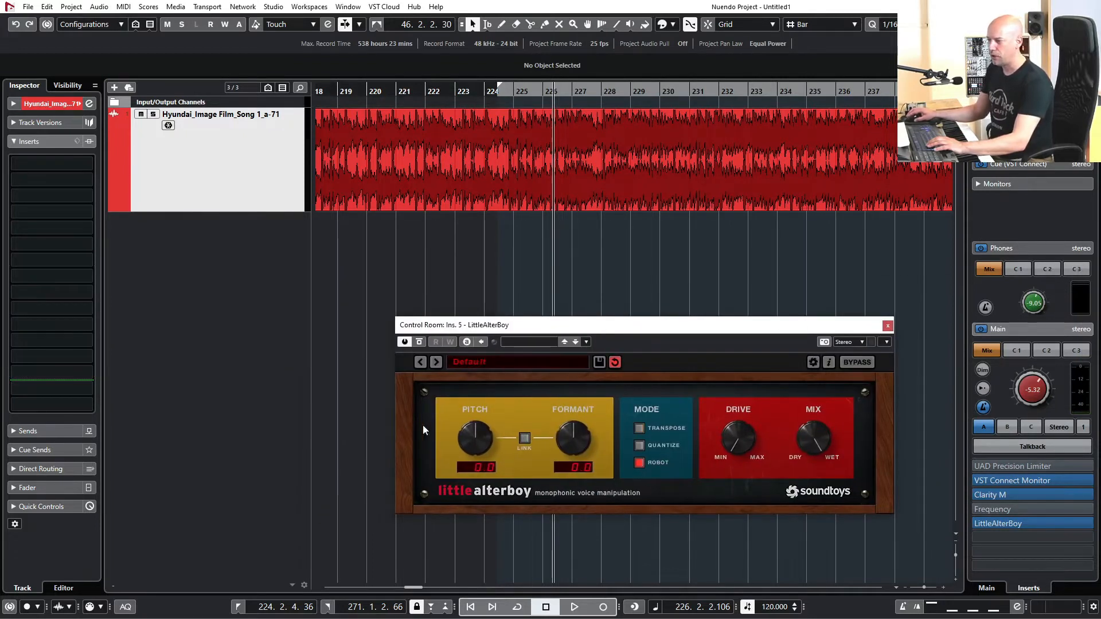
left_click_drag(476, 436, 482, 425)
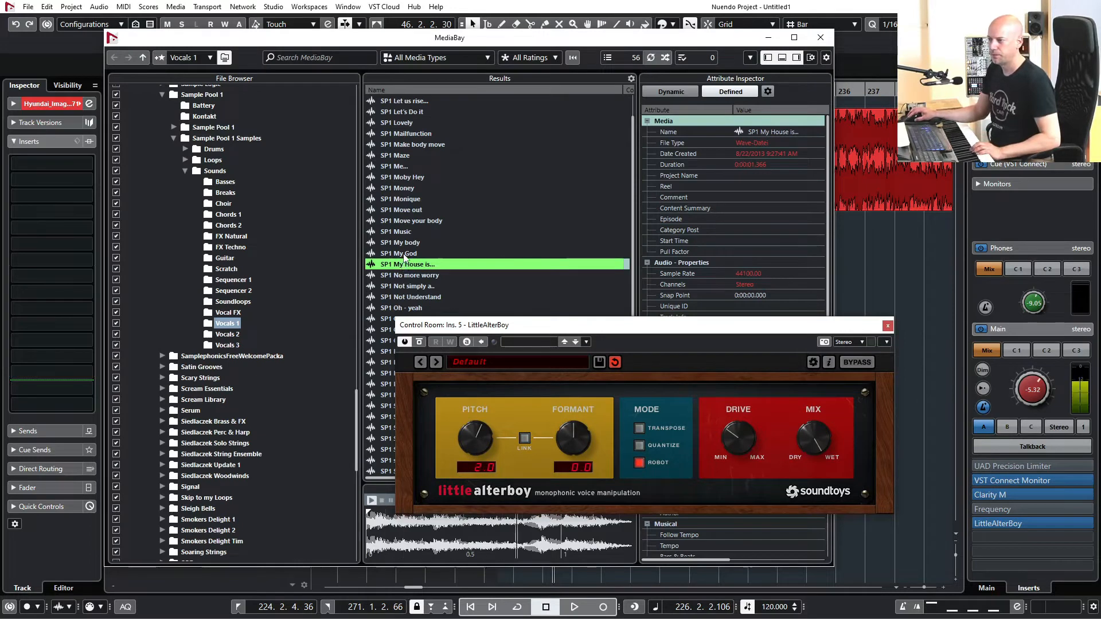
left_click(398, 254)
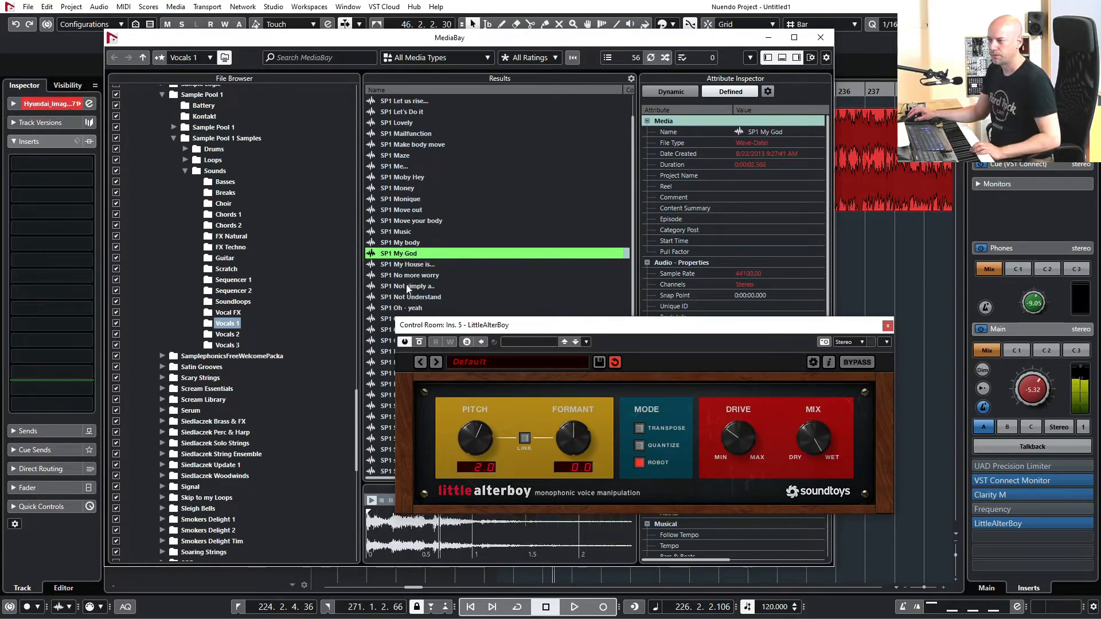
Load Simplon into the next Control Room insert and audition another vocal sample.
left_click(407, 286)
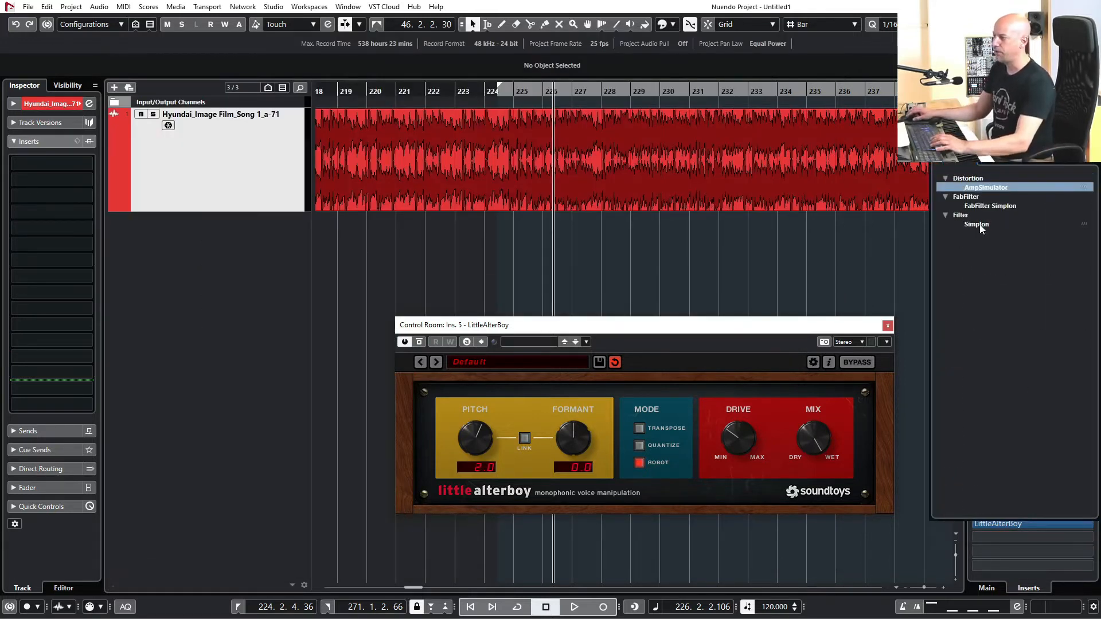
double_click(977, 224)
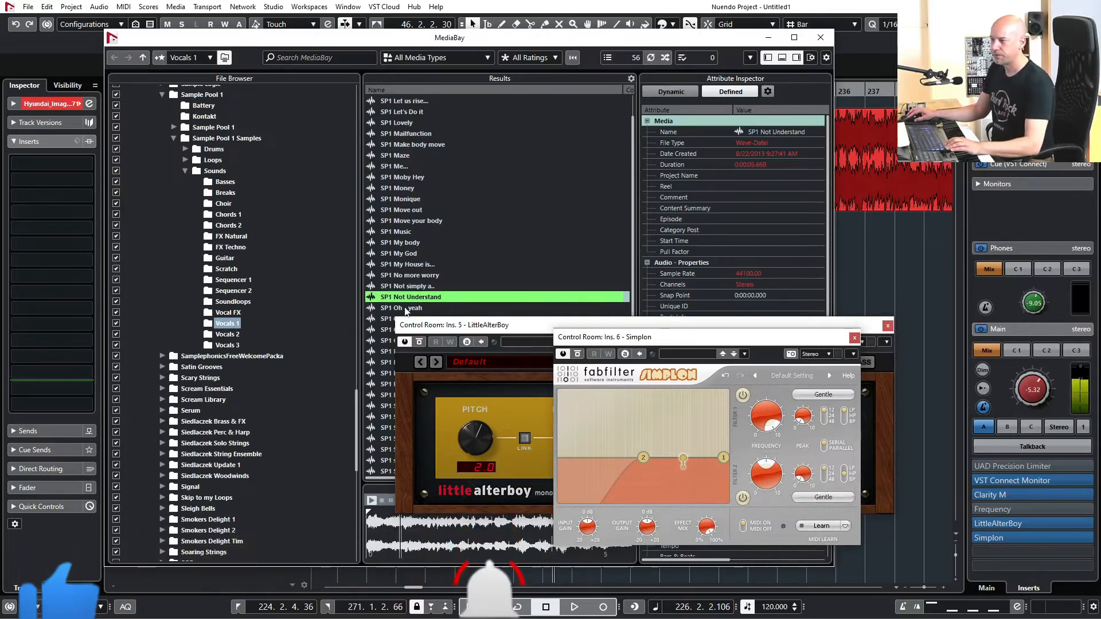
left_click(407, 308)
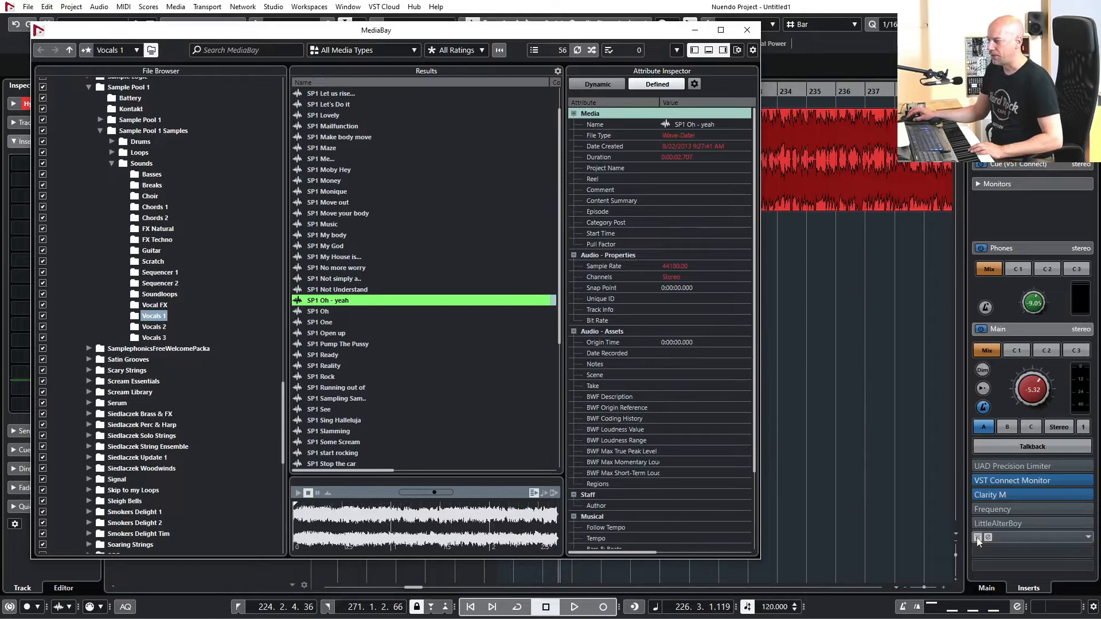
mouse_move(979, 538)
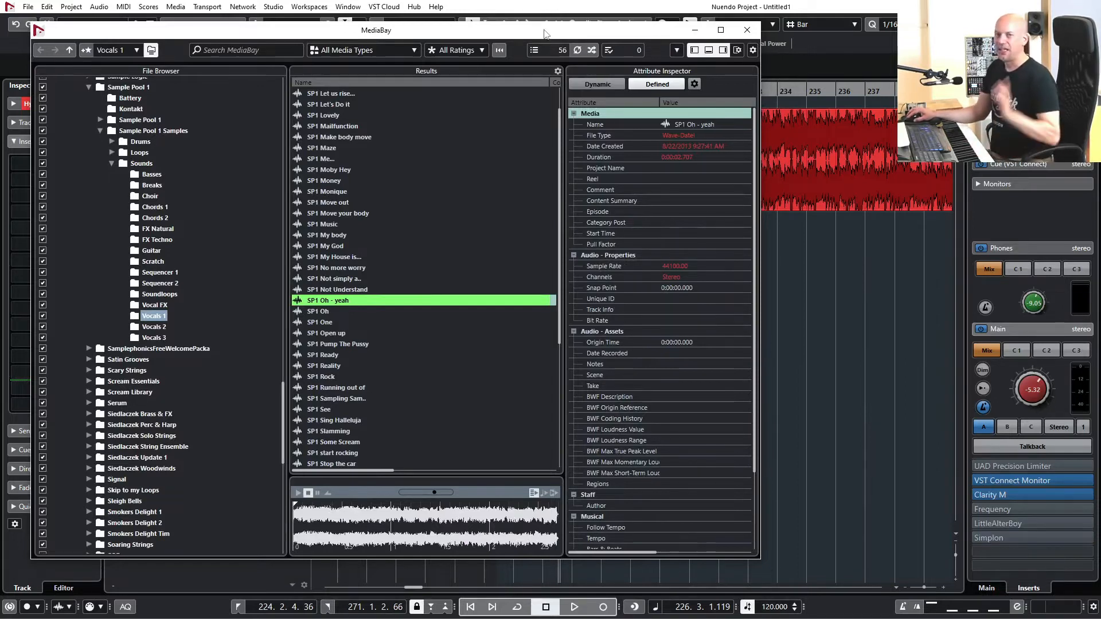
Add a stereo output bus named FAKE in the Outputs connections.
left_click(747, 29)
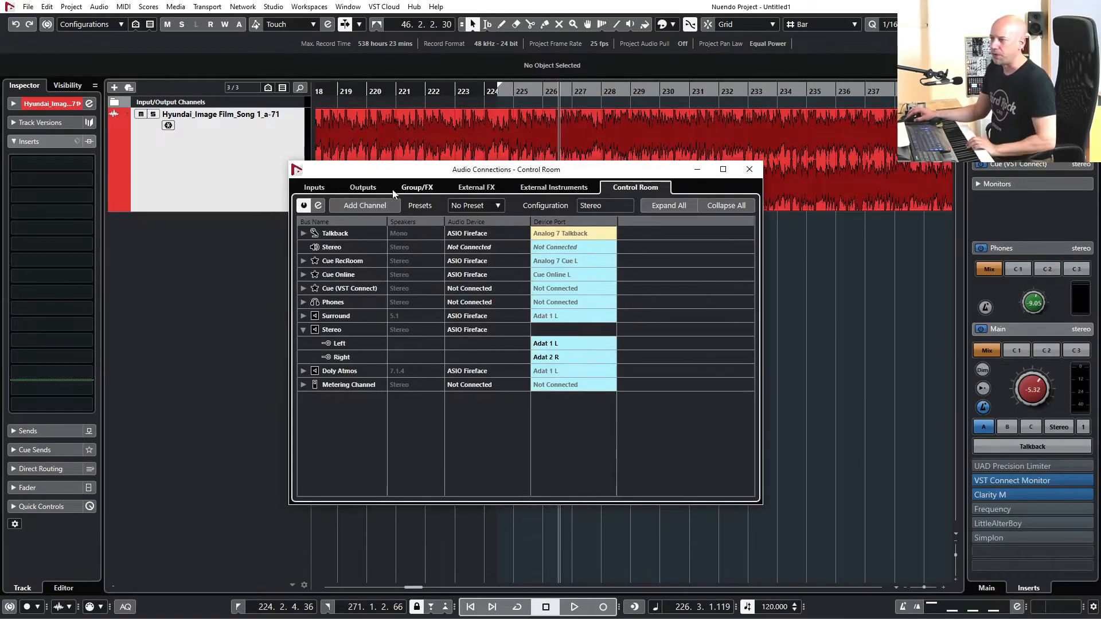
left_click(363, 187)
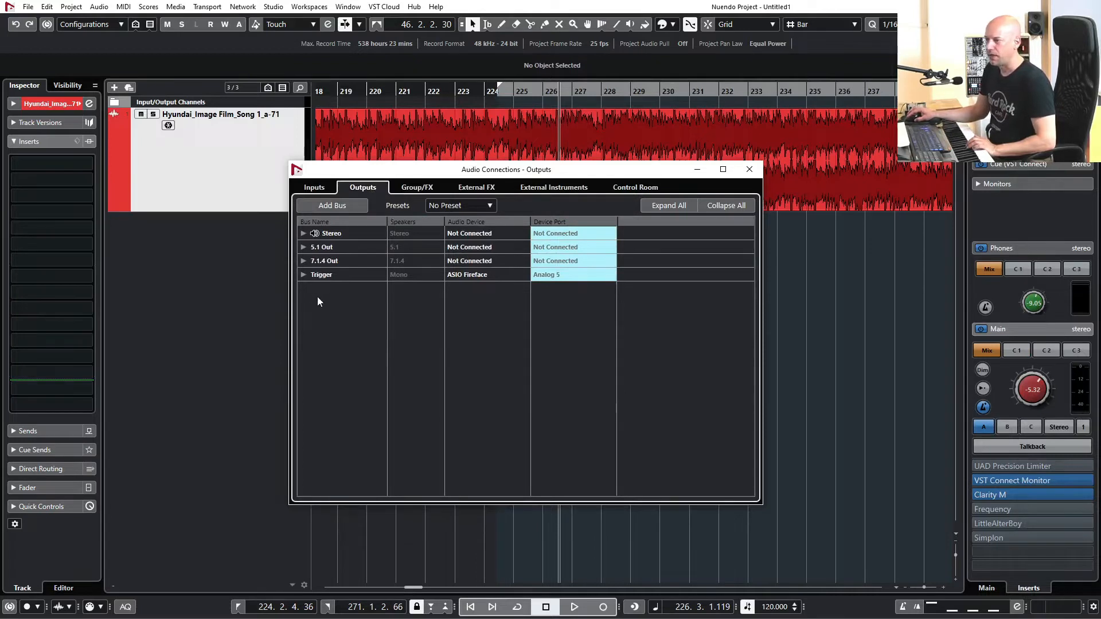
left_click(332, 205)
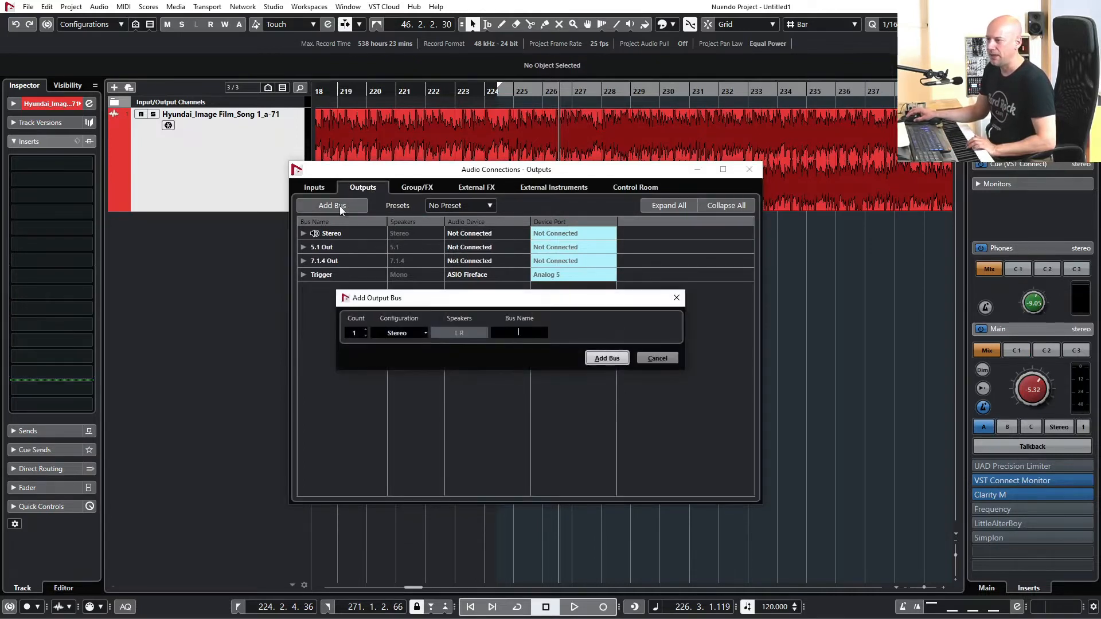
type("FAK")
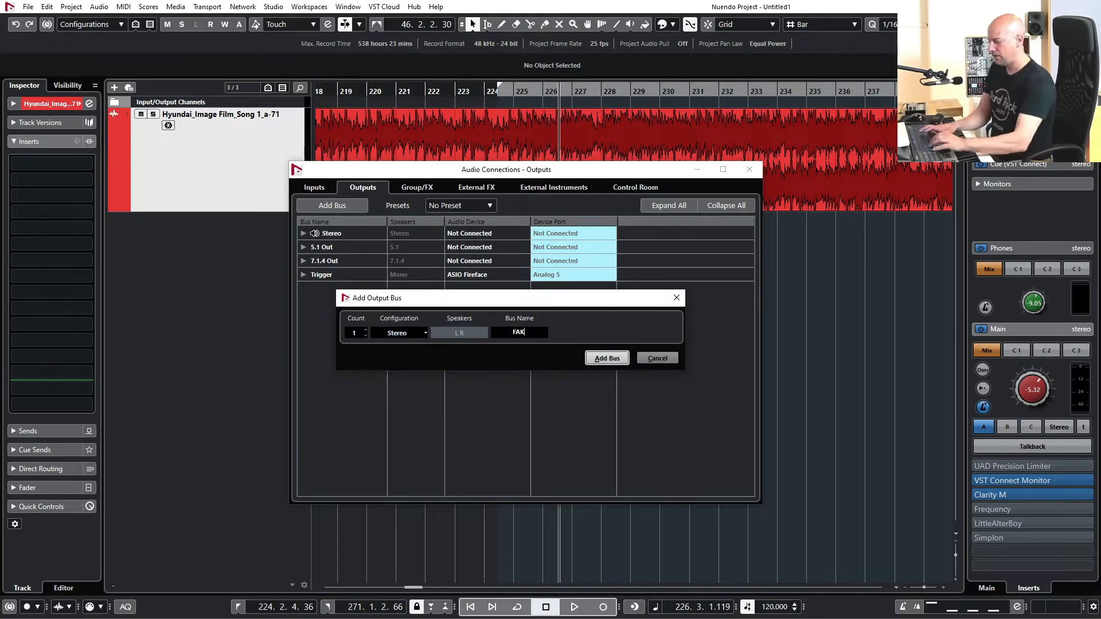
left_click(607, 358)
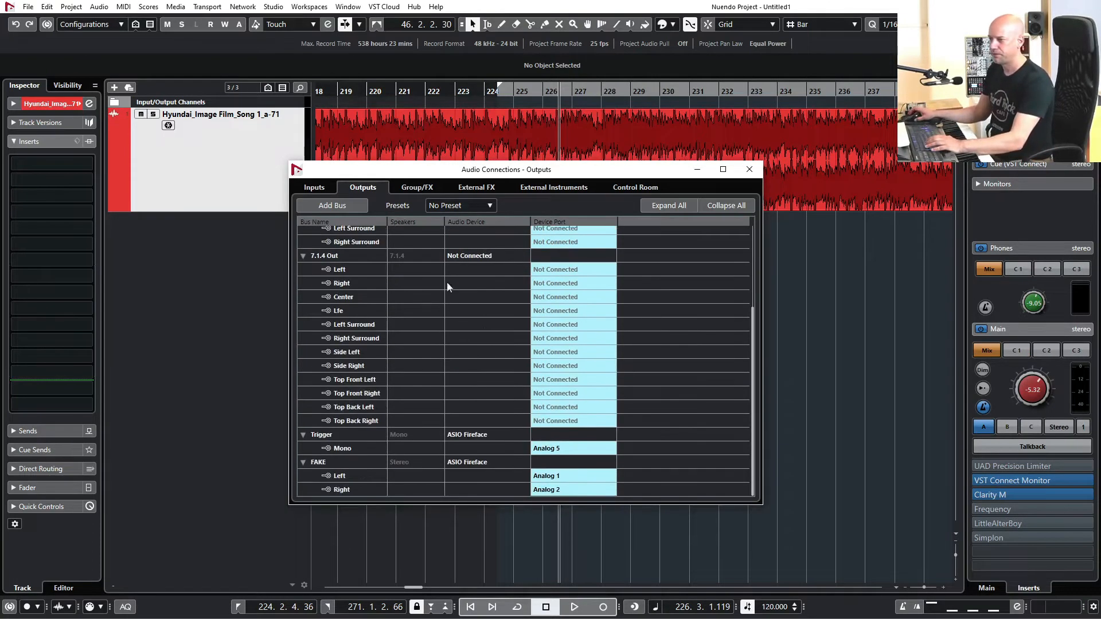
right_click(318, 288)
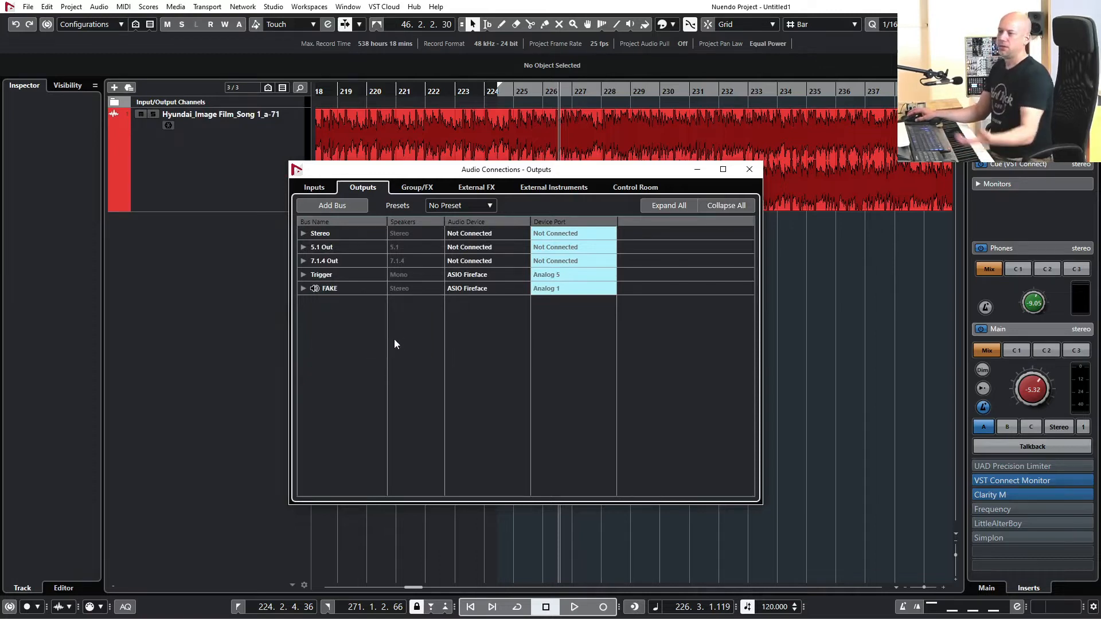
mouse_move(376, 300)
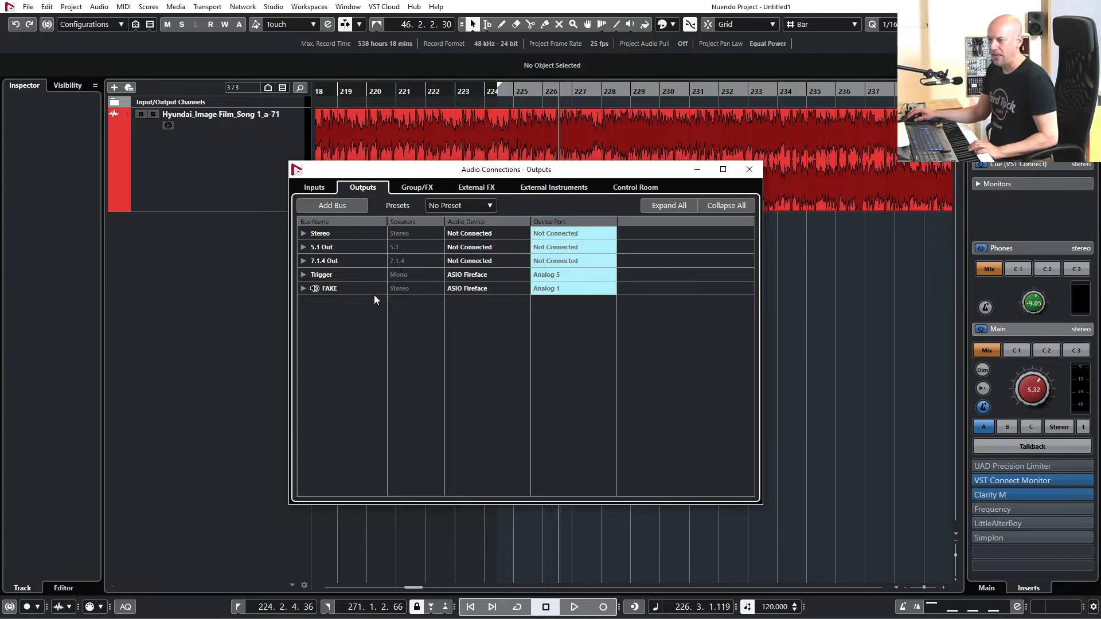
mouse_move(355, 293)
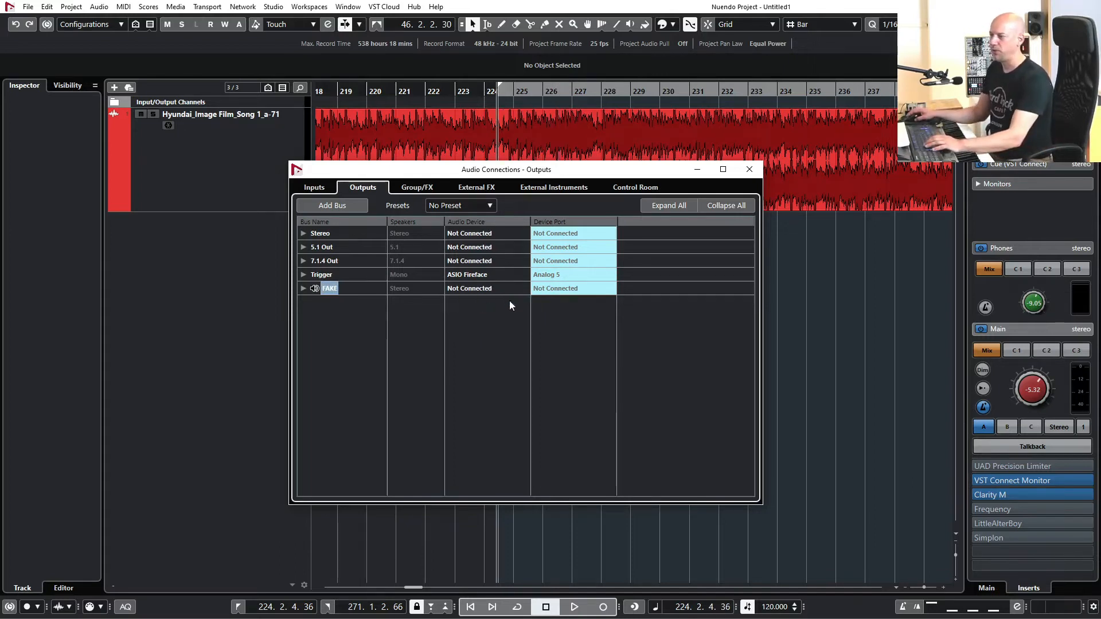
Route the Stereo output bus to ASIO Fireface, left on Adat 1 L and right on Adat 2 R.
left_click(577, 607)
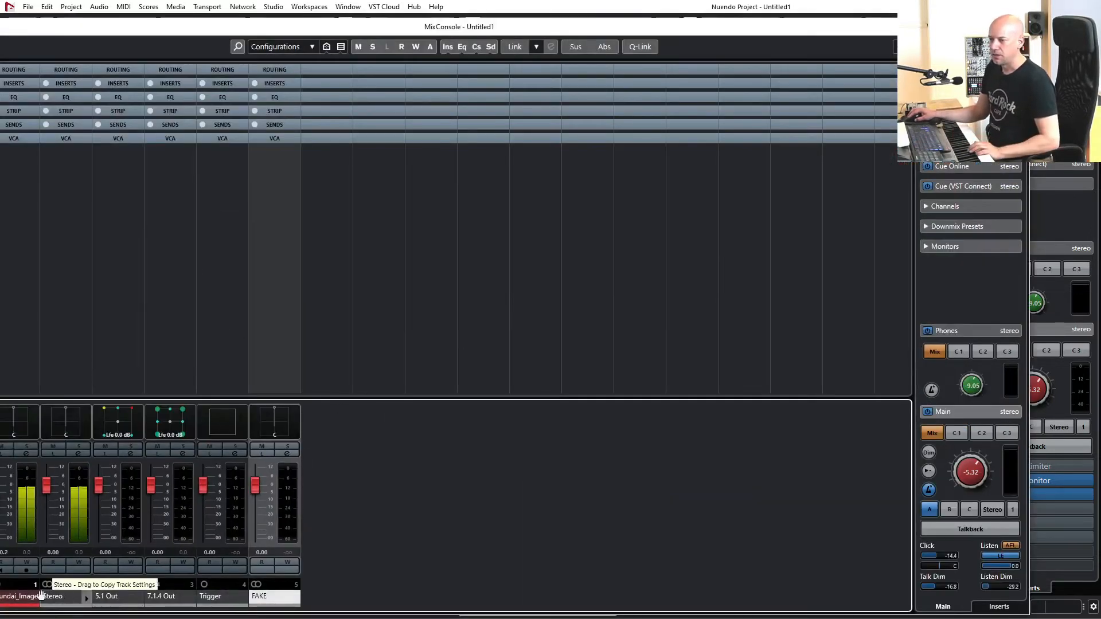
mouse_move(69, 577)
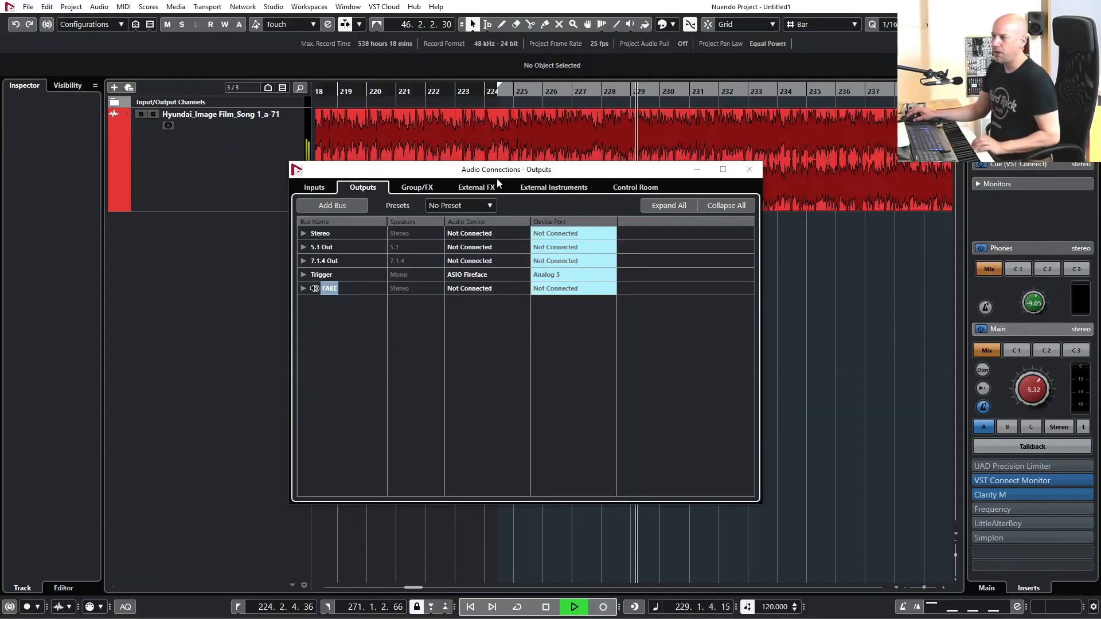
left_click(635, 187)
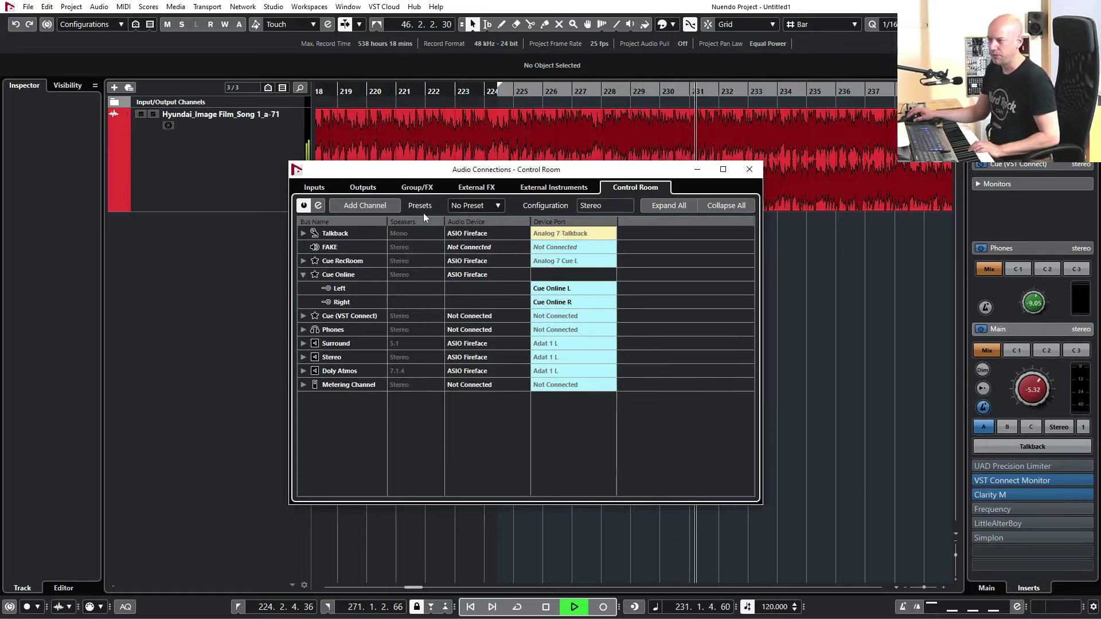
left_click(362, 187)
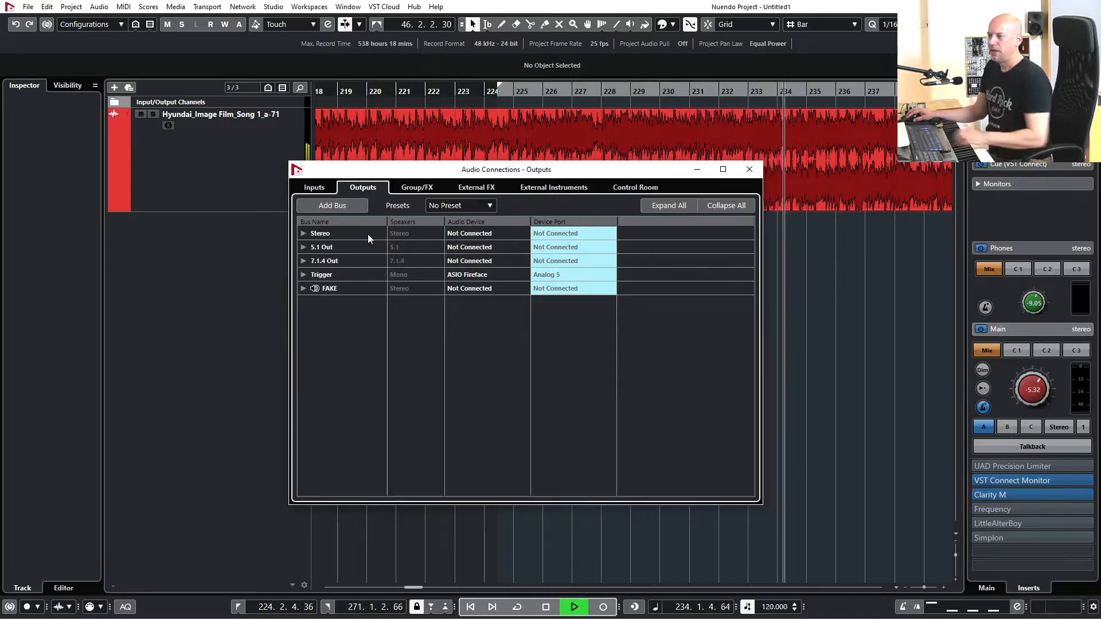
left_click(304, 233)
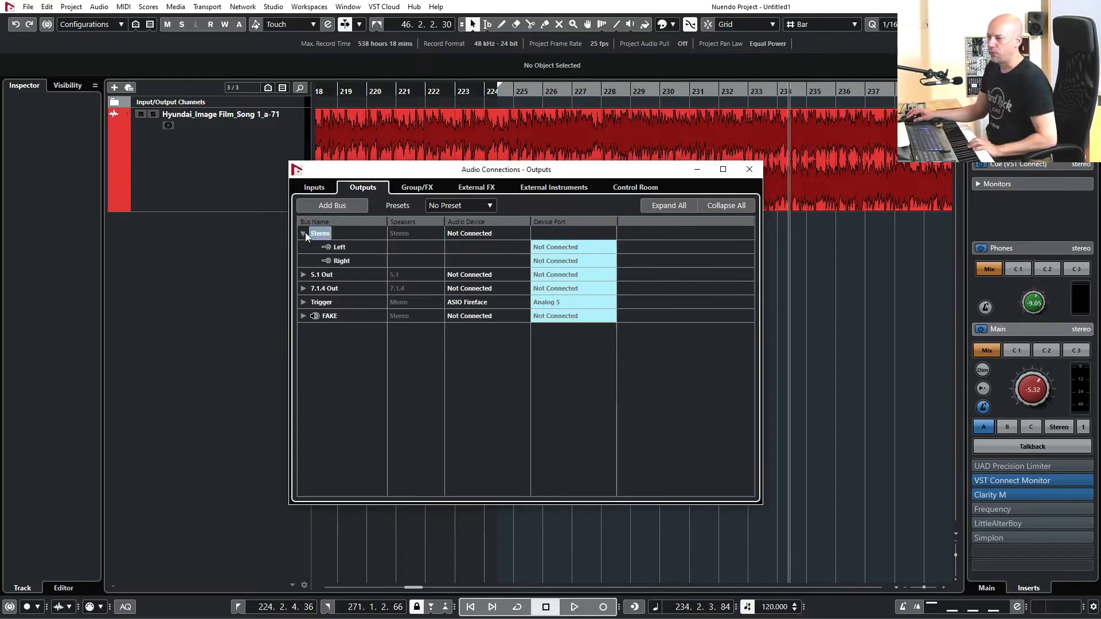
left_click(485, 247)
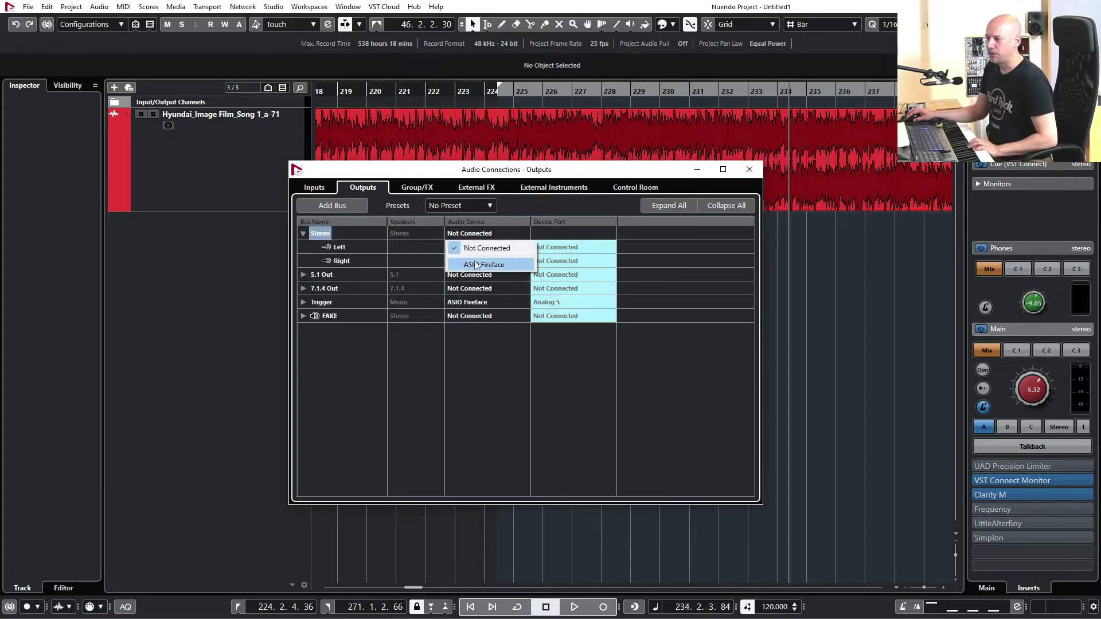
left_click(484, 265)
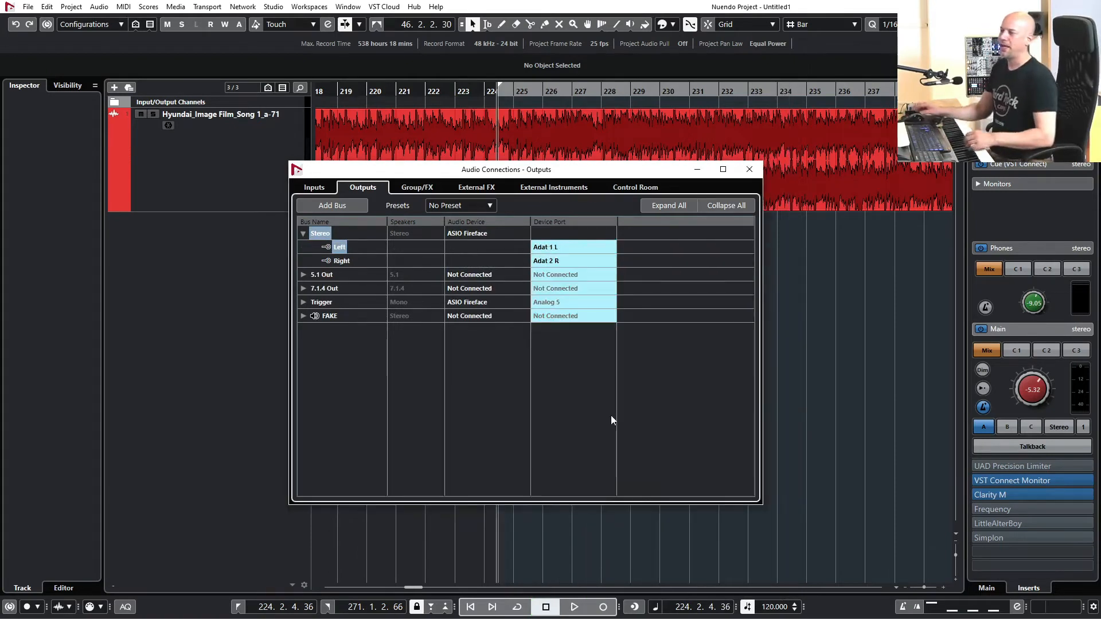
left_click(574, 607)
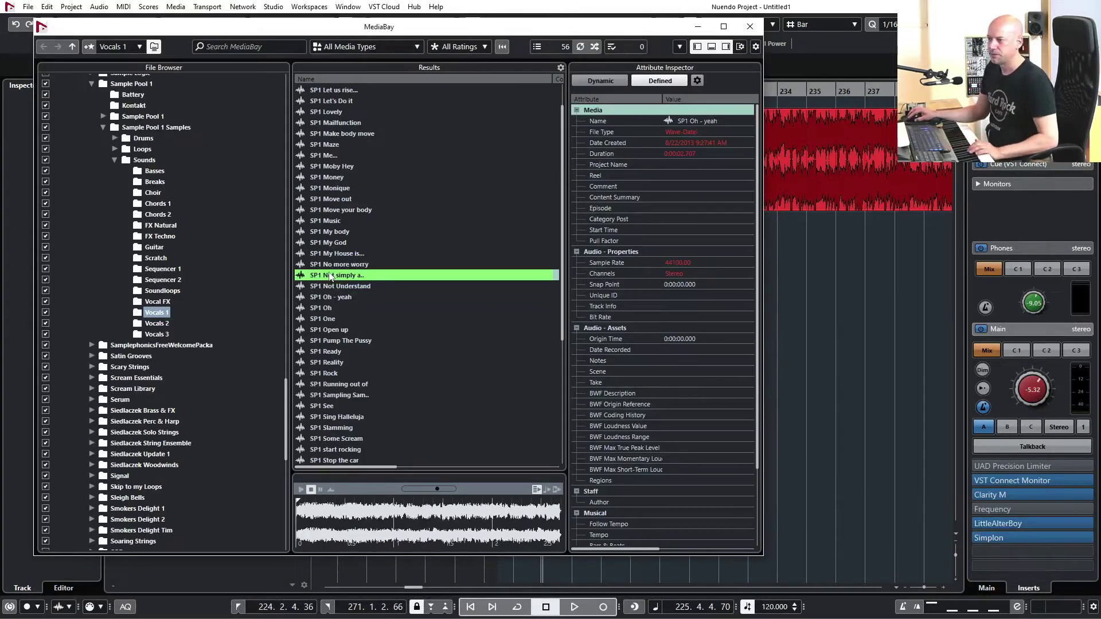
Preview the samples below No more worry and My God, then start playback.
left_click(338, 275)
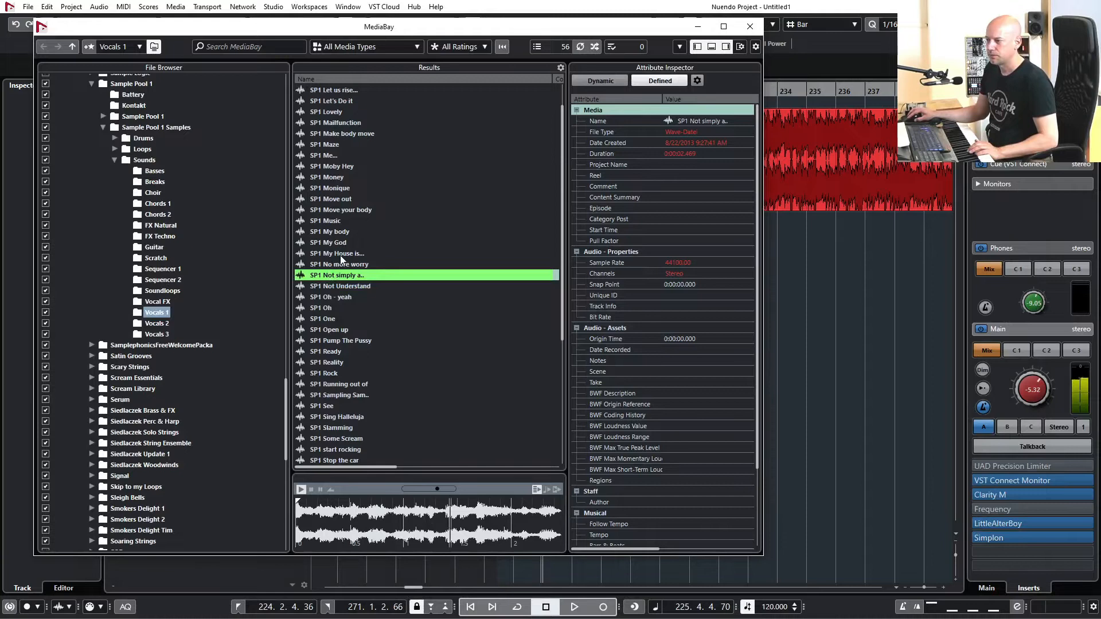
left_click(337, 253)
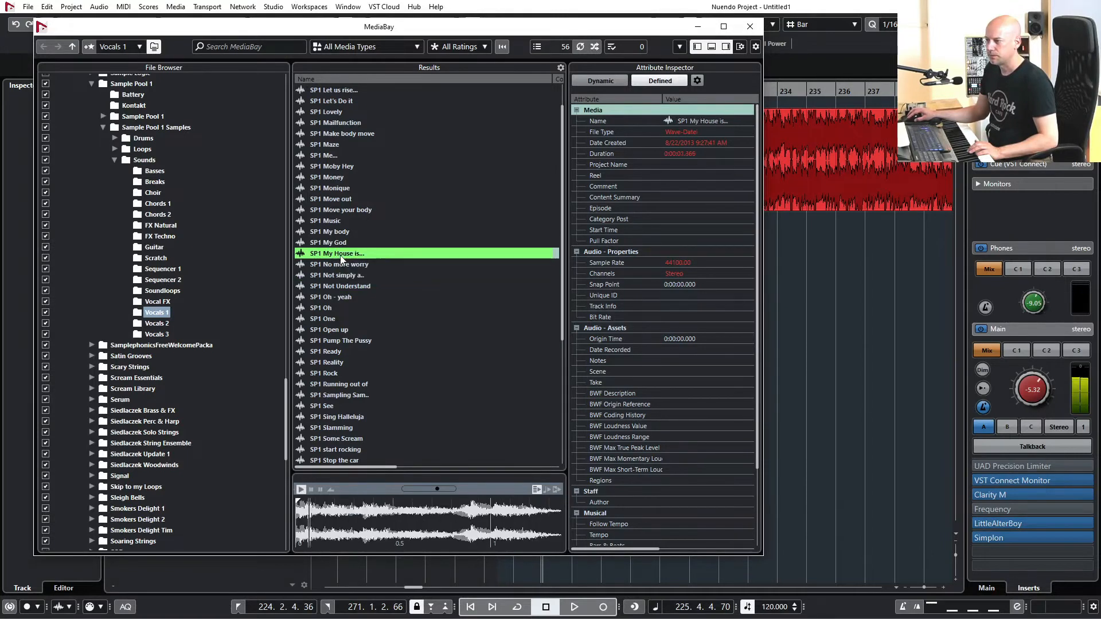
left_click(300, 489)
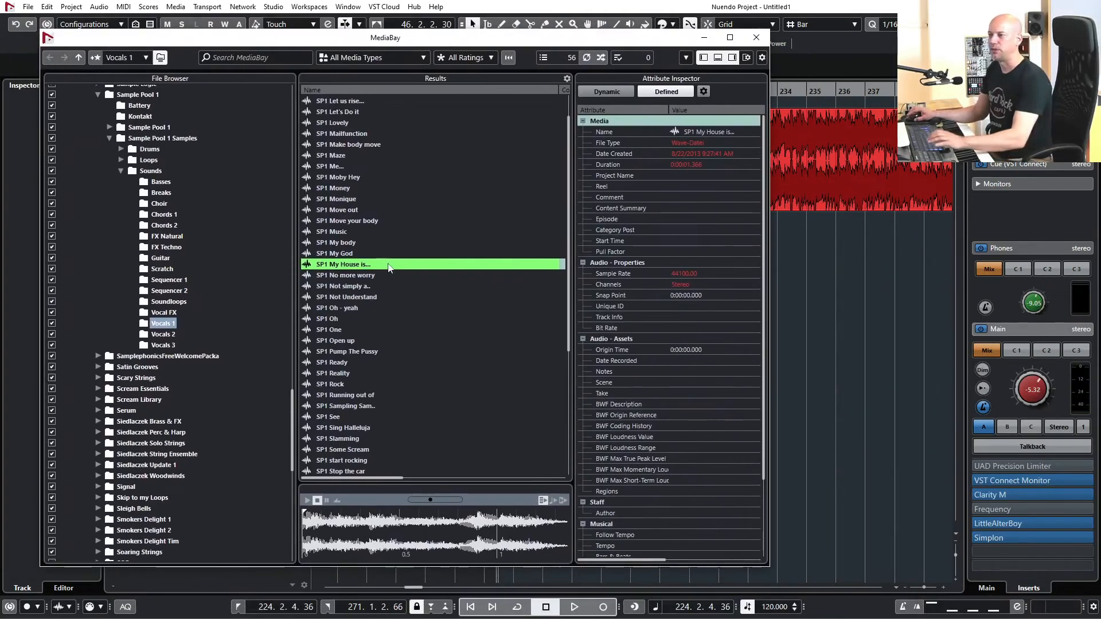
left_click(576, 607)
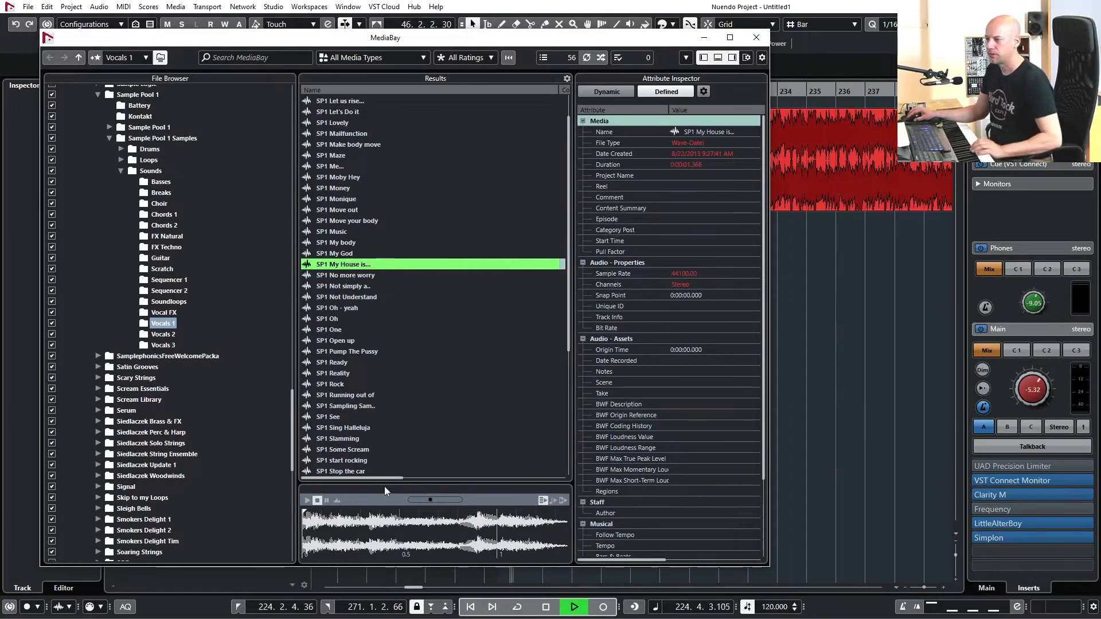
Audition No more worry, Not Understand, Oh - yeah, Oh and One, then pick SP1 Not simply a...
left_click(345, 275)
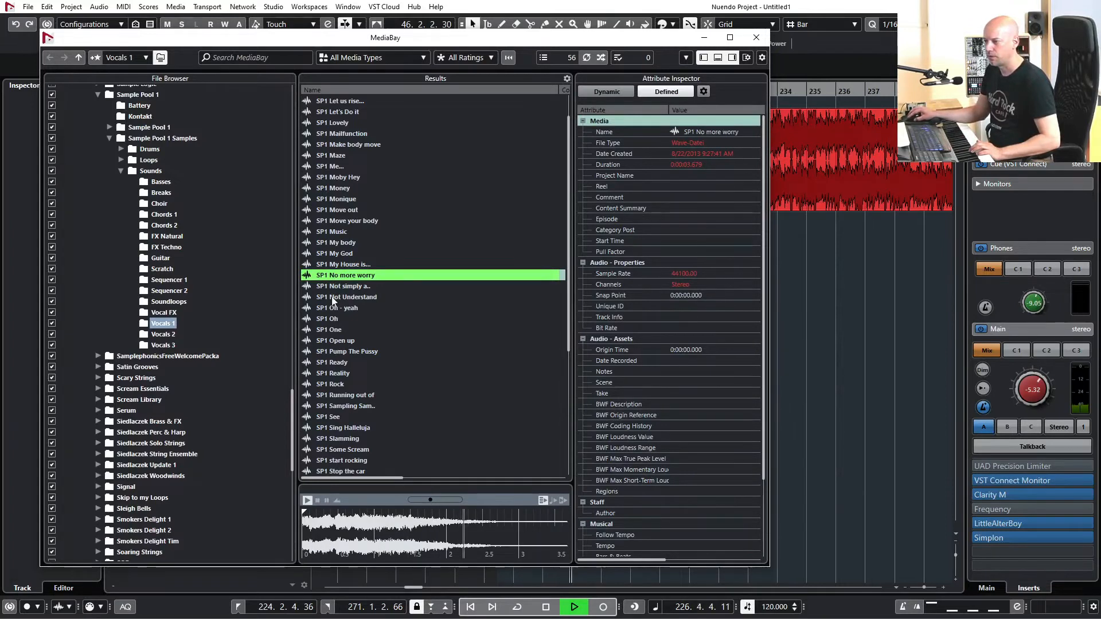
left_click(347, 297)
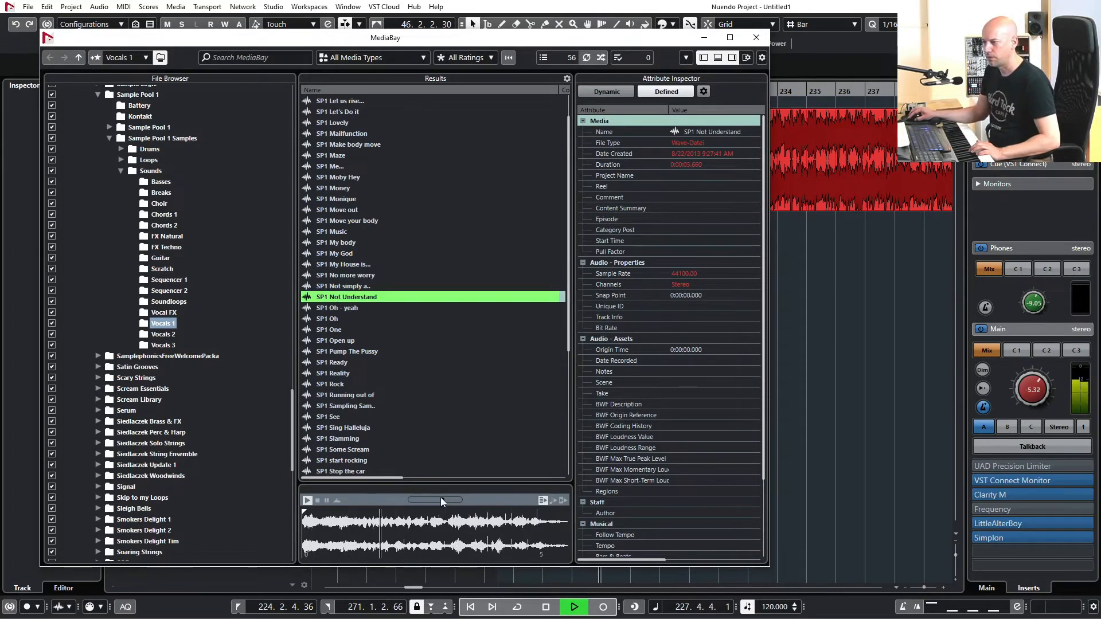
left_click(337, 308)
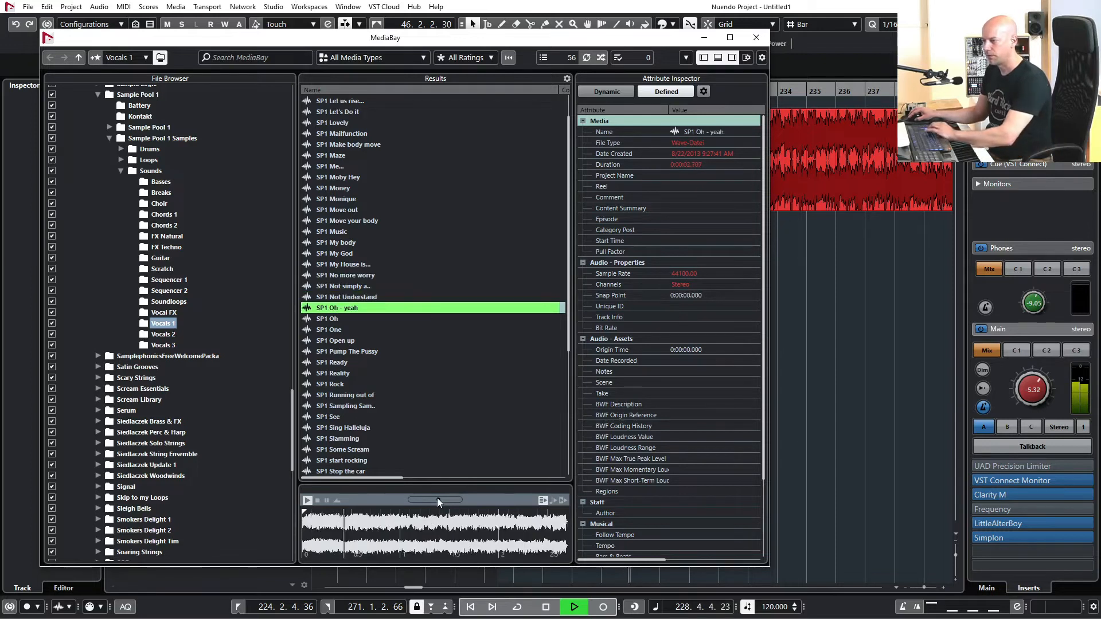
left_click(327, 318)
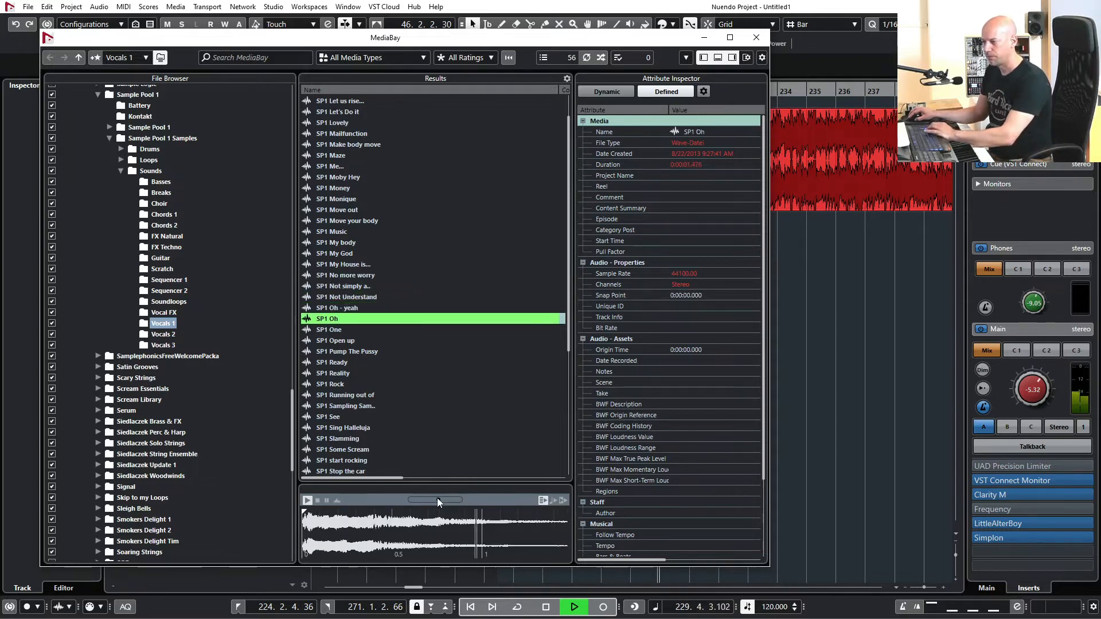
left_click(344, 286)
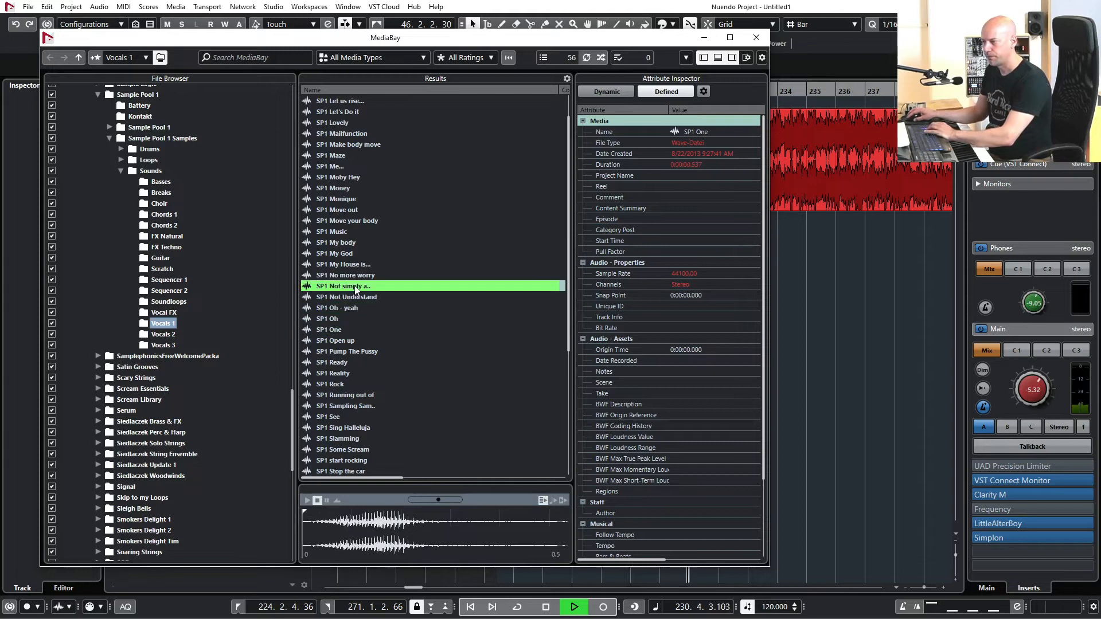
left_click(342, 285)
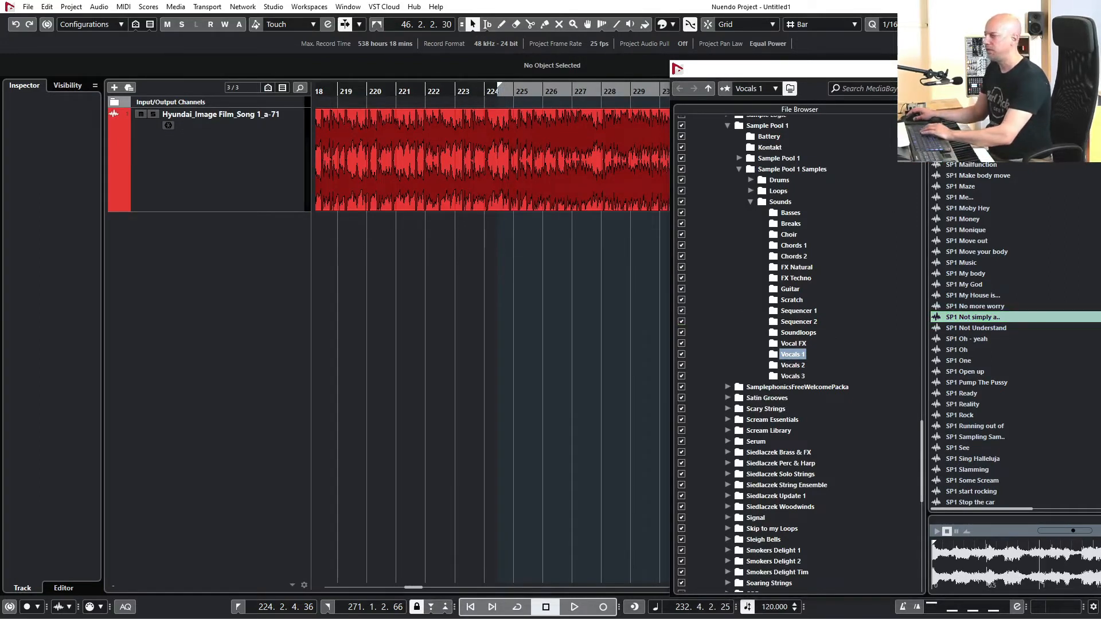
Import SP1 Not simply a... onto a new track with conversion, then play and select the song track.
double_click(975, 317)
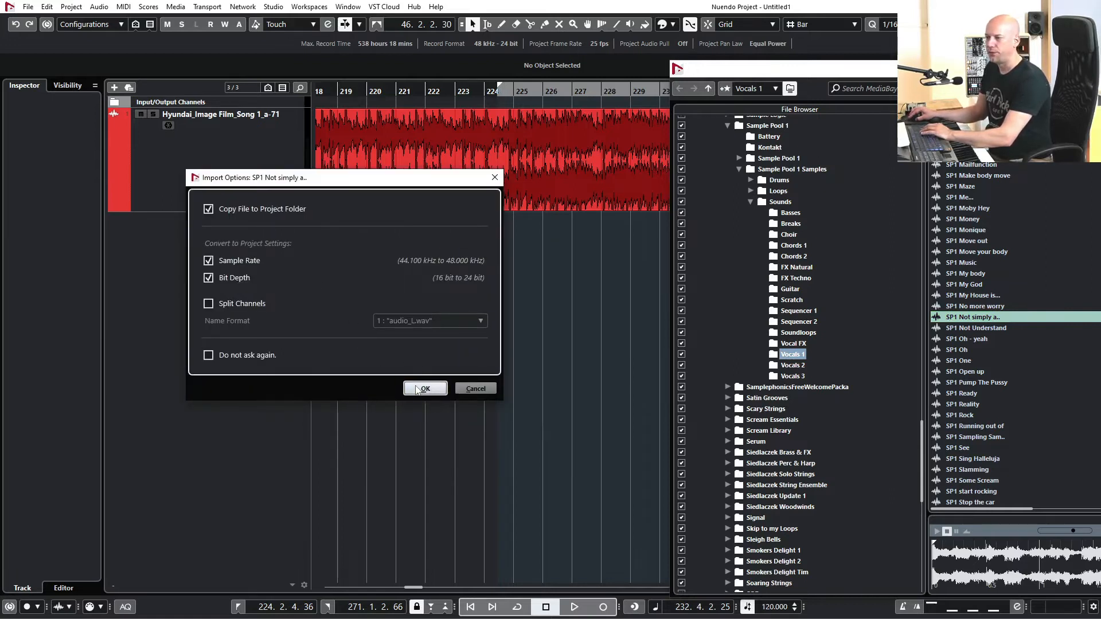
left_click(425, 388)
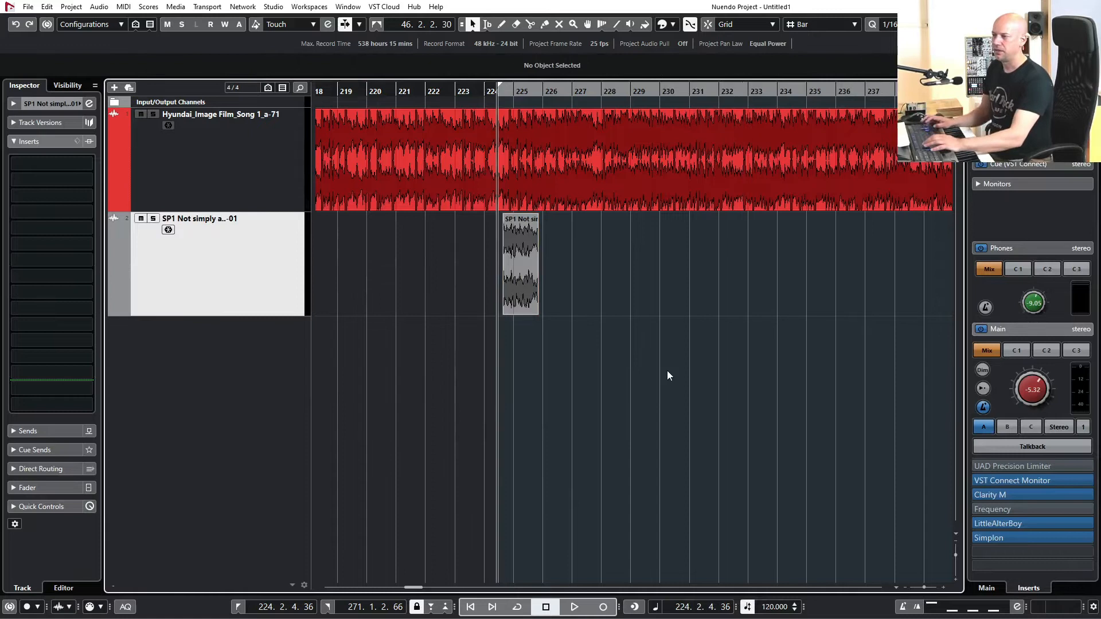
left_click(576, 607)
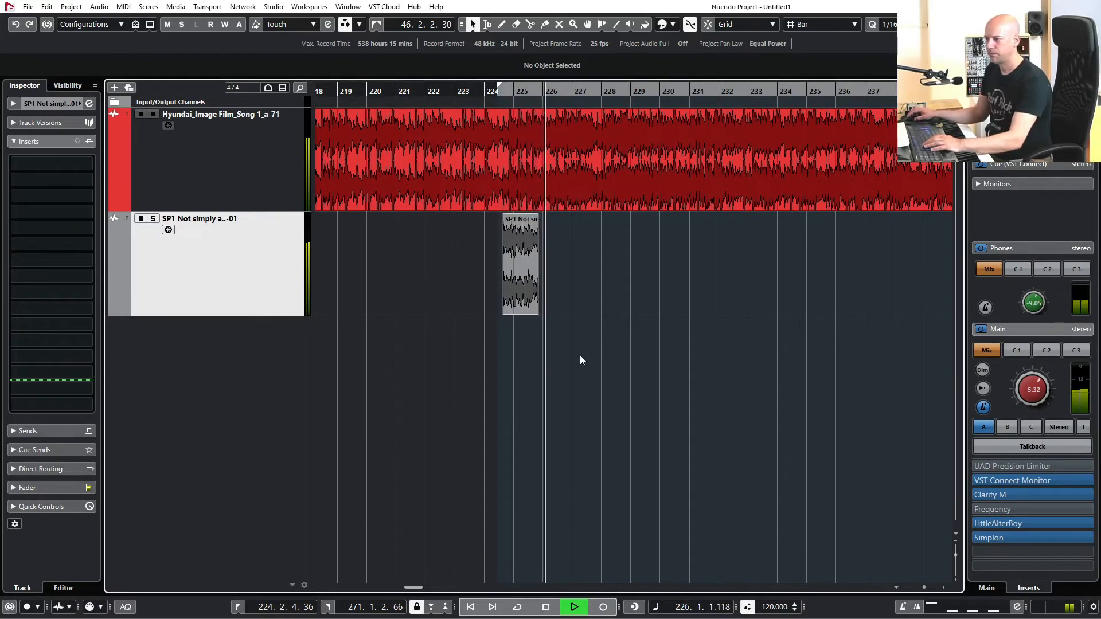
left_click(578, 606)
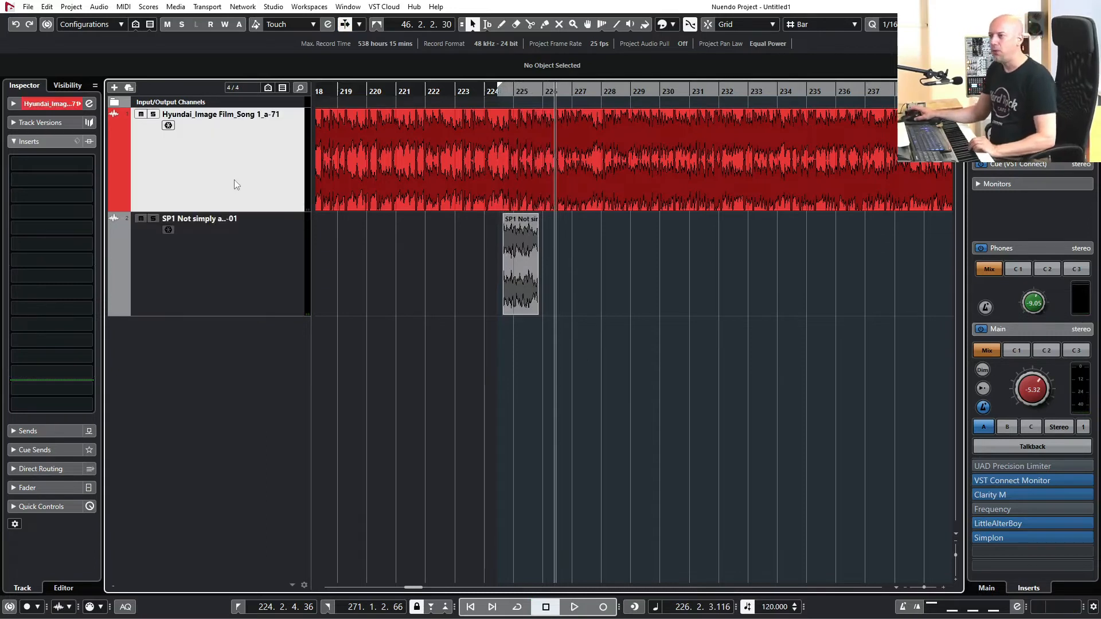
left_click(40, 7)
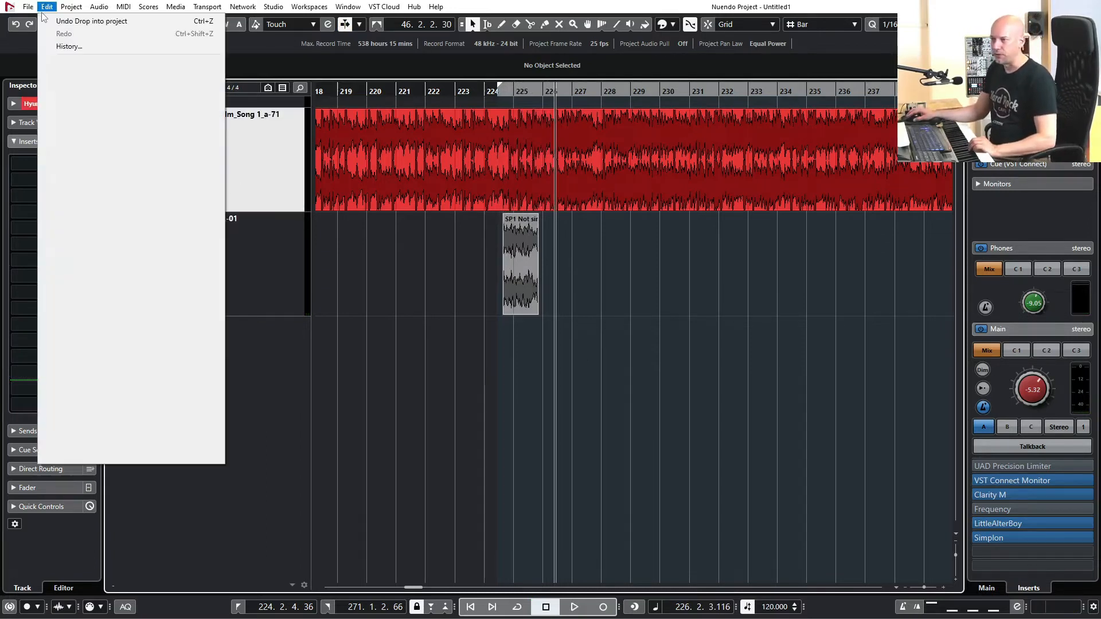
mouse_move(97, 356)
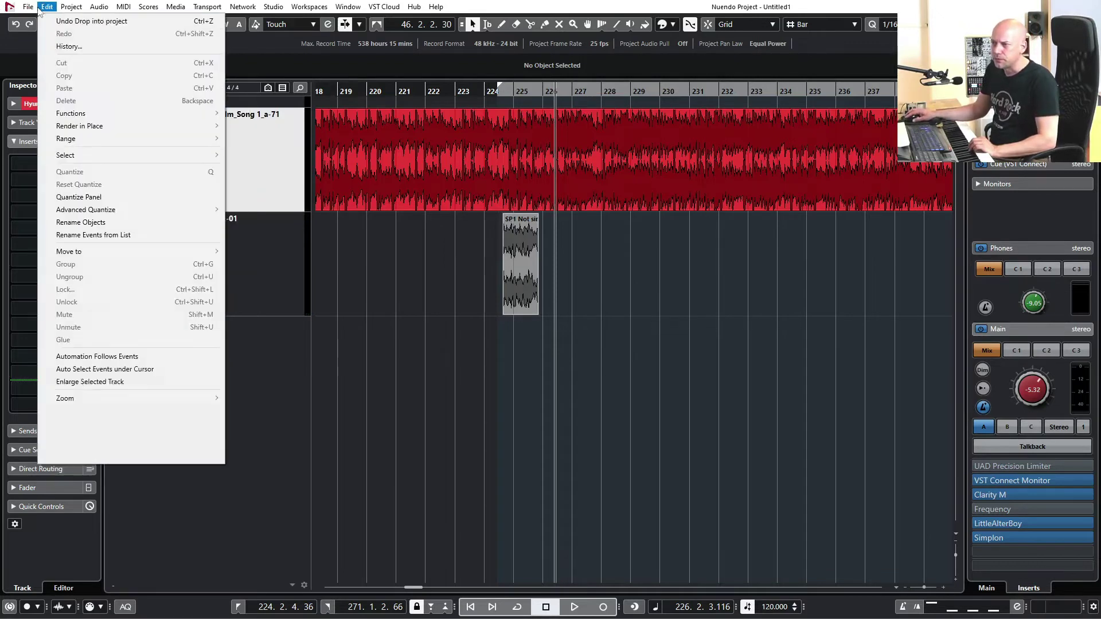
left_click(24, 7)
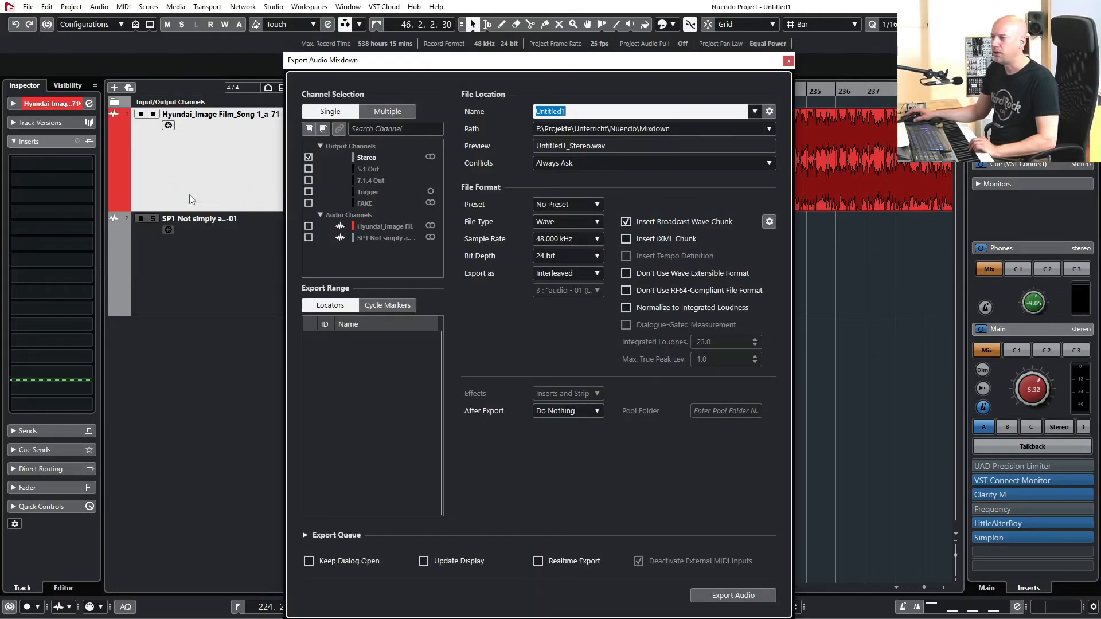
mouse_move(281, 157)
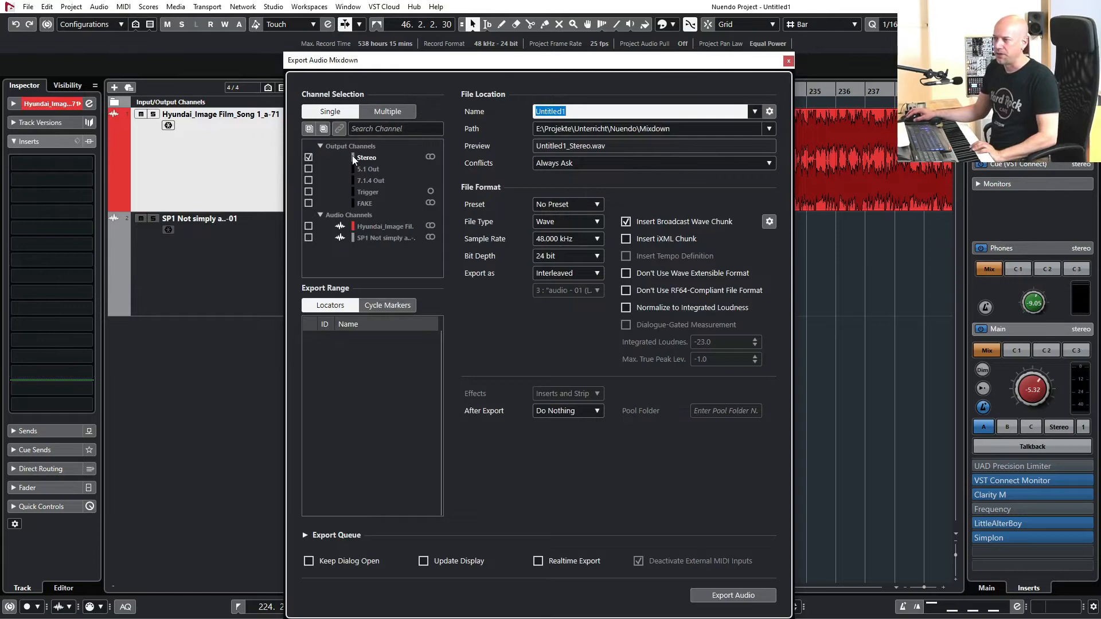
mouse_move(636, 537)
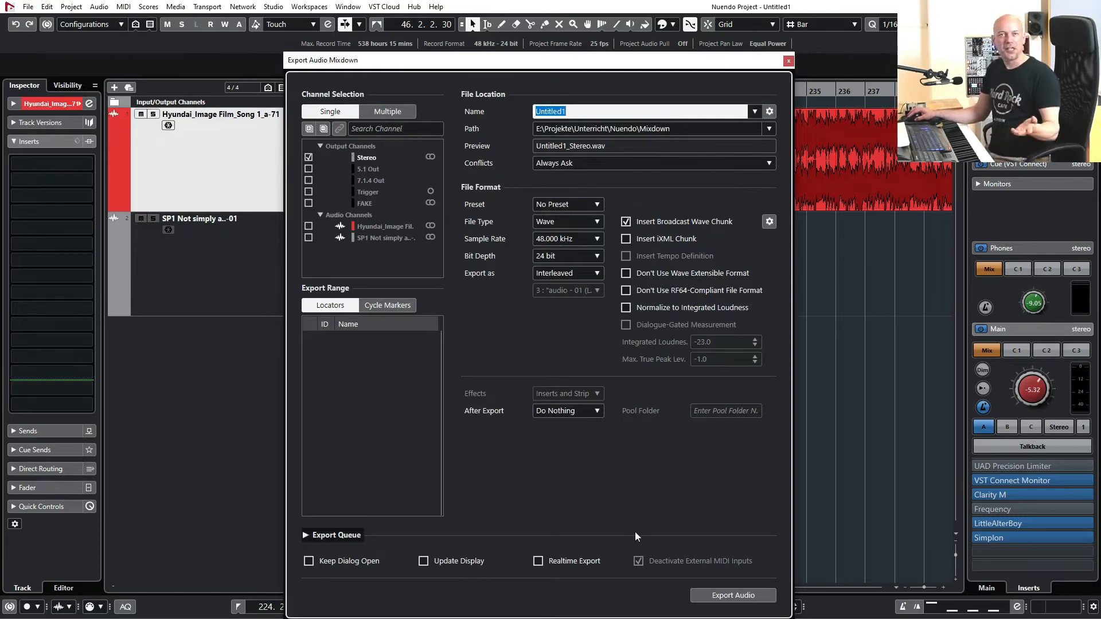
left_click(788, 60)
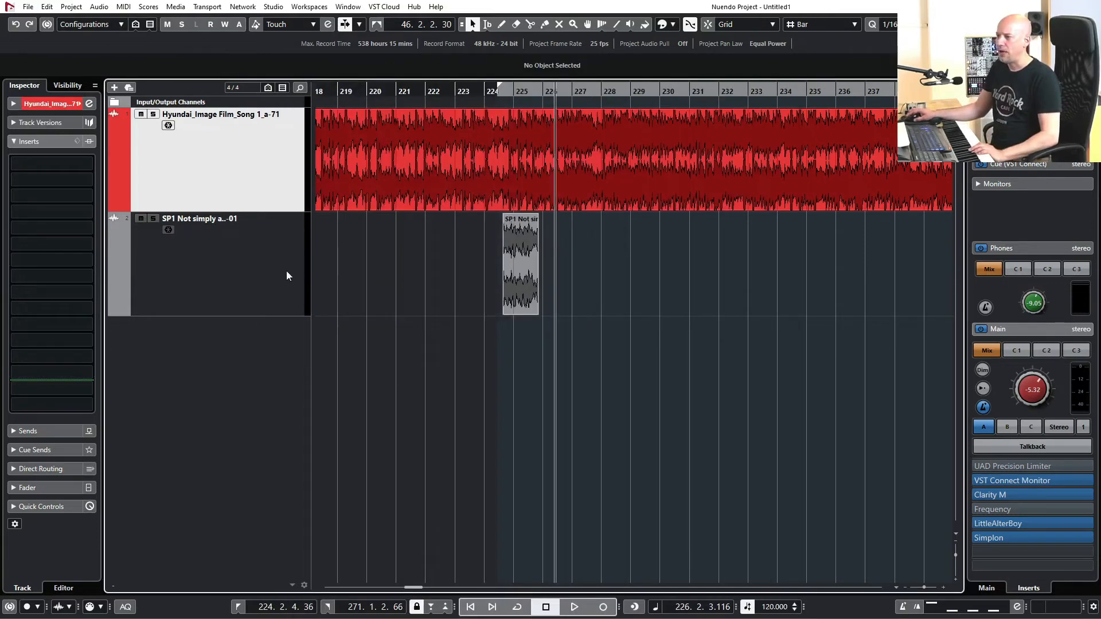
Change the SP1 Not simply a... track's output routing from FAKE to Stereo.
left_click(199, 218)
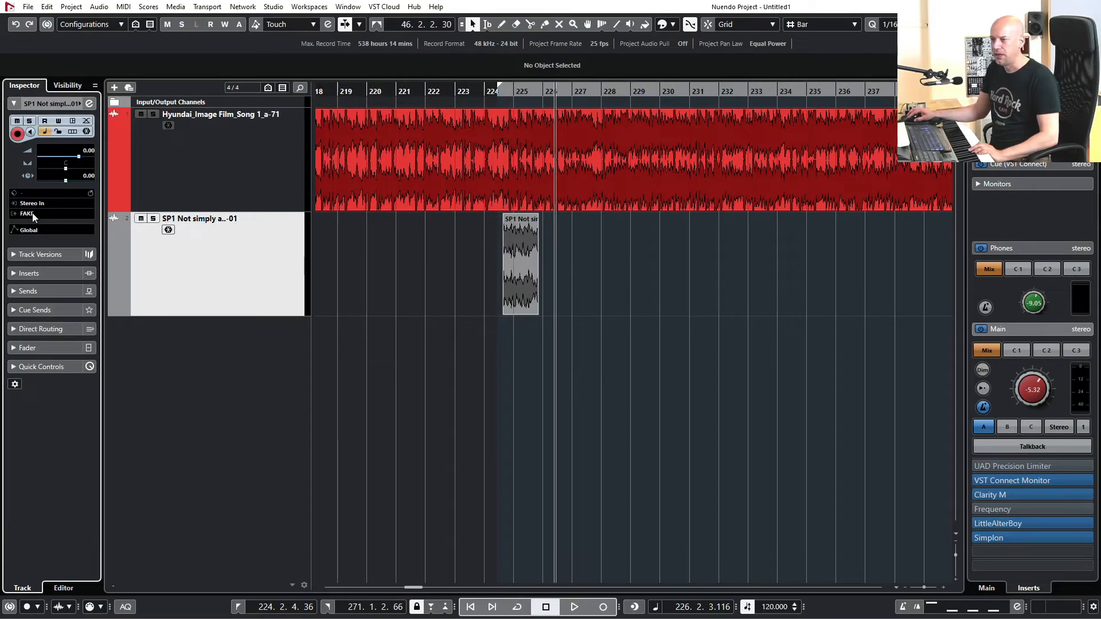
mouse_move(31, 215)
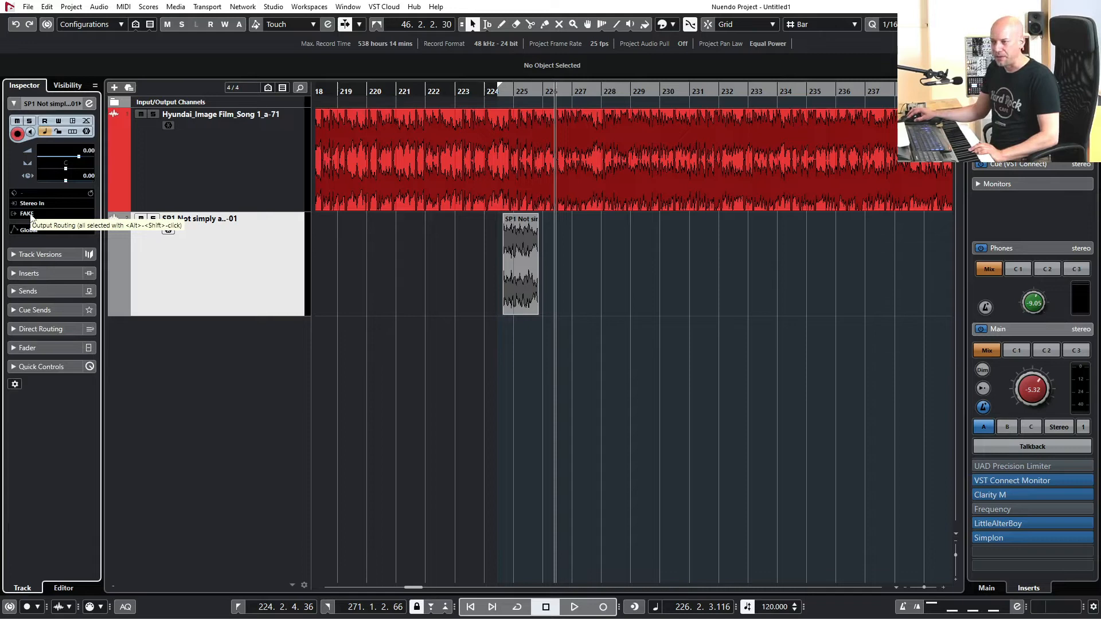
left_click(214, 114)
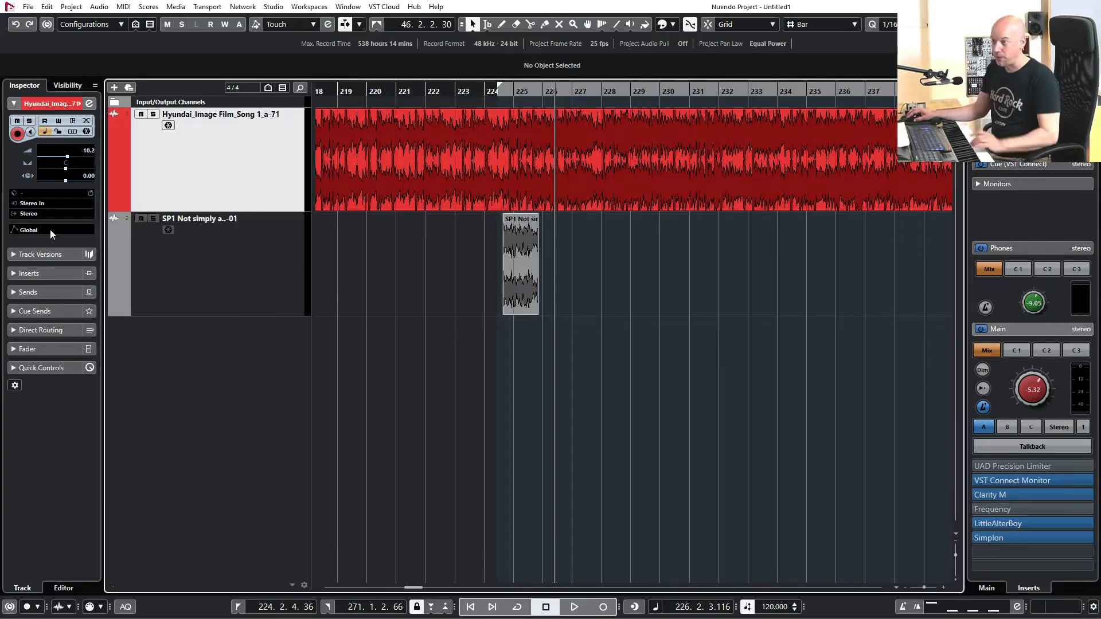
left_click(199, 218)
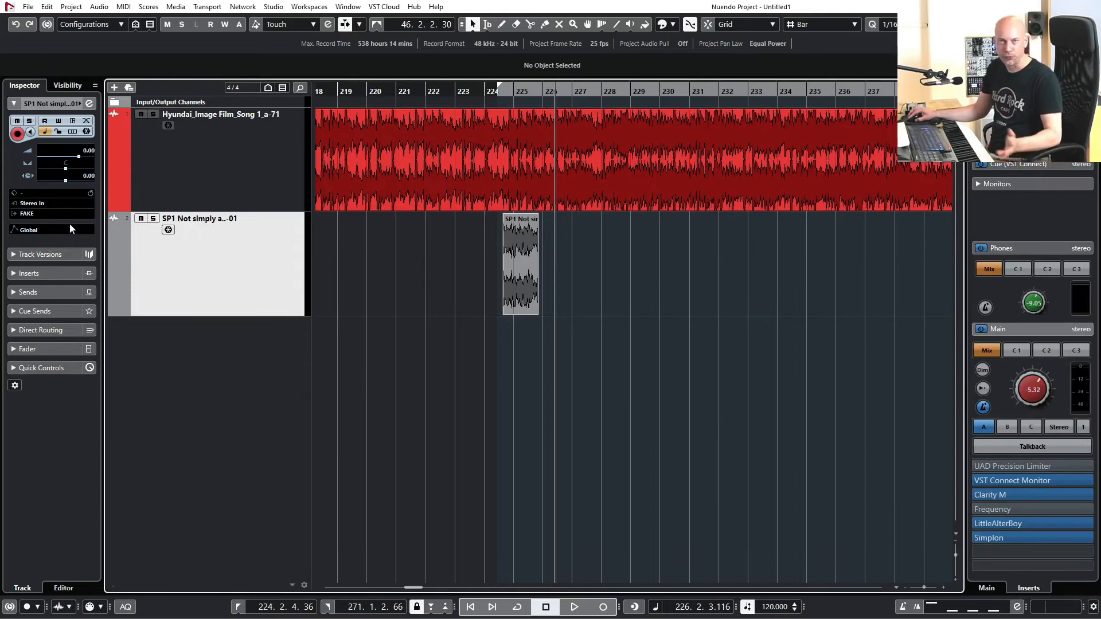
left_click(520, 272)
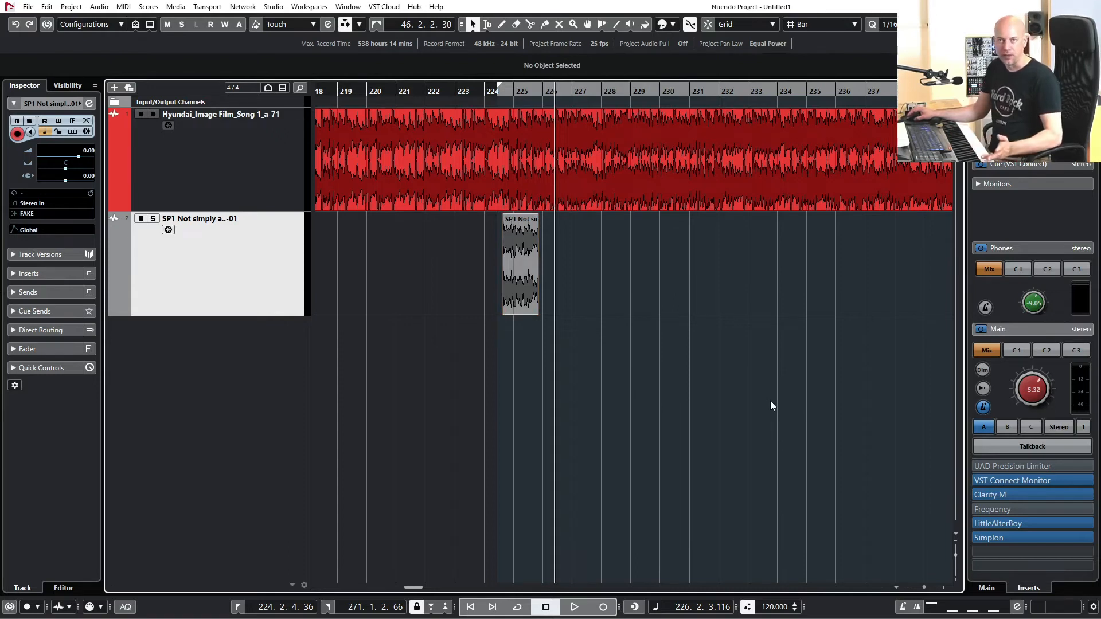
left_click(27, 213)
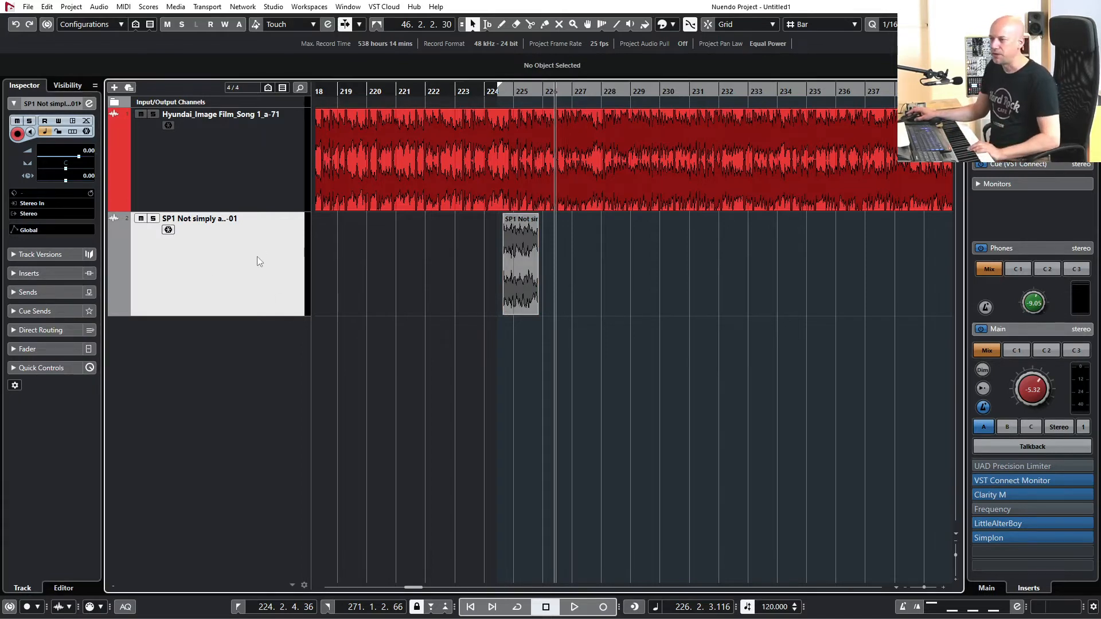
Create five stereo audio tracks named Voals 1 to Voals 5.
right_click(259, 261)
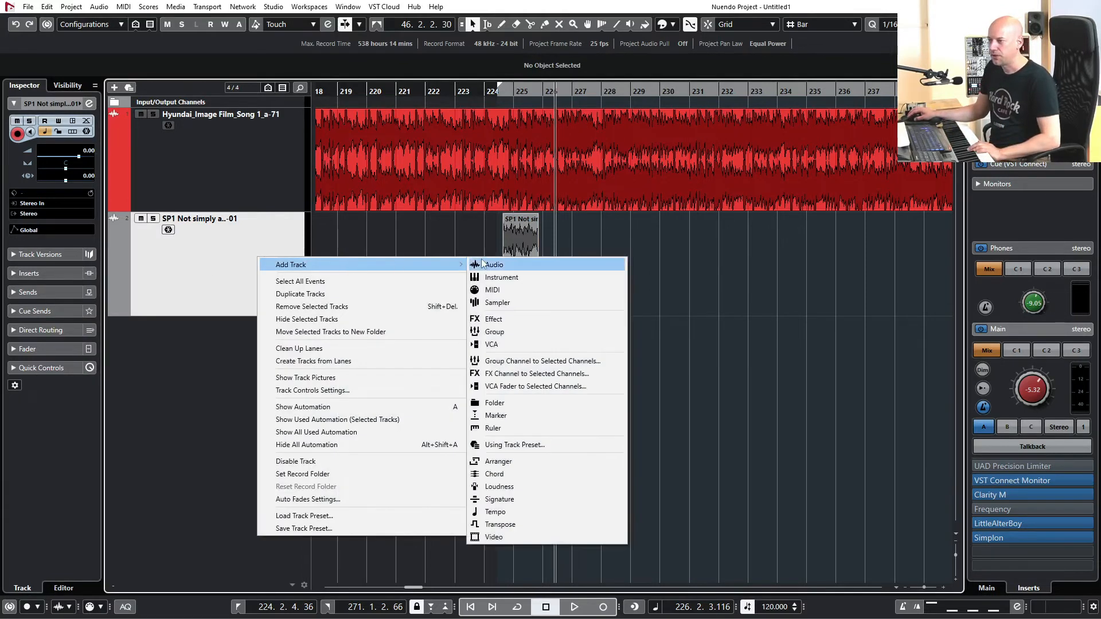
left_click(495, 264)
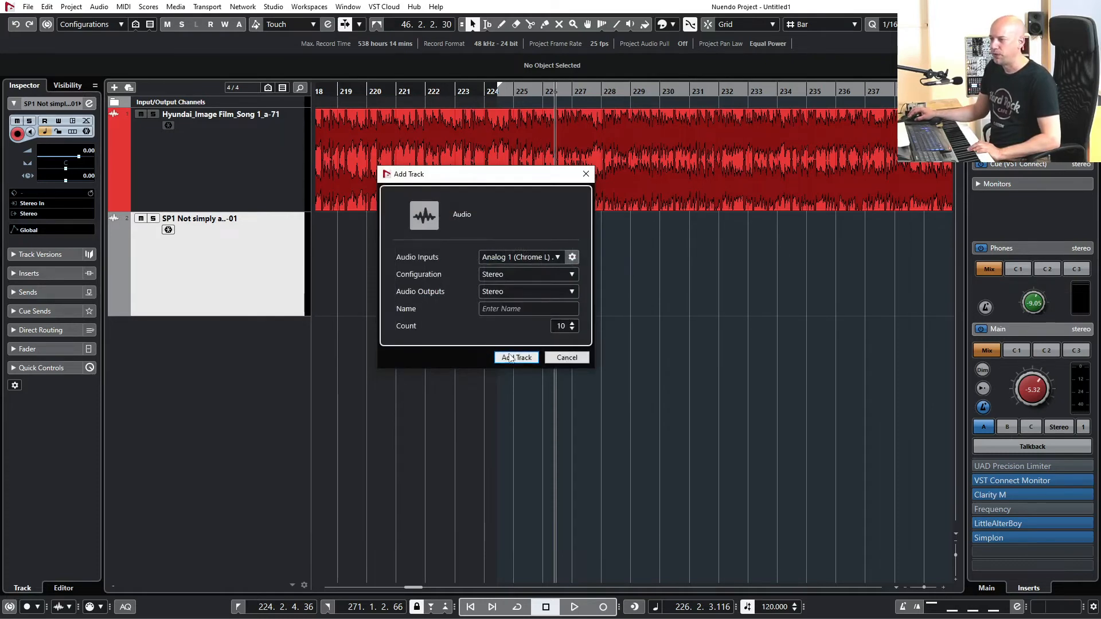
left_click(516, 358)
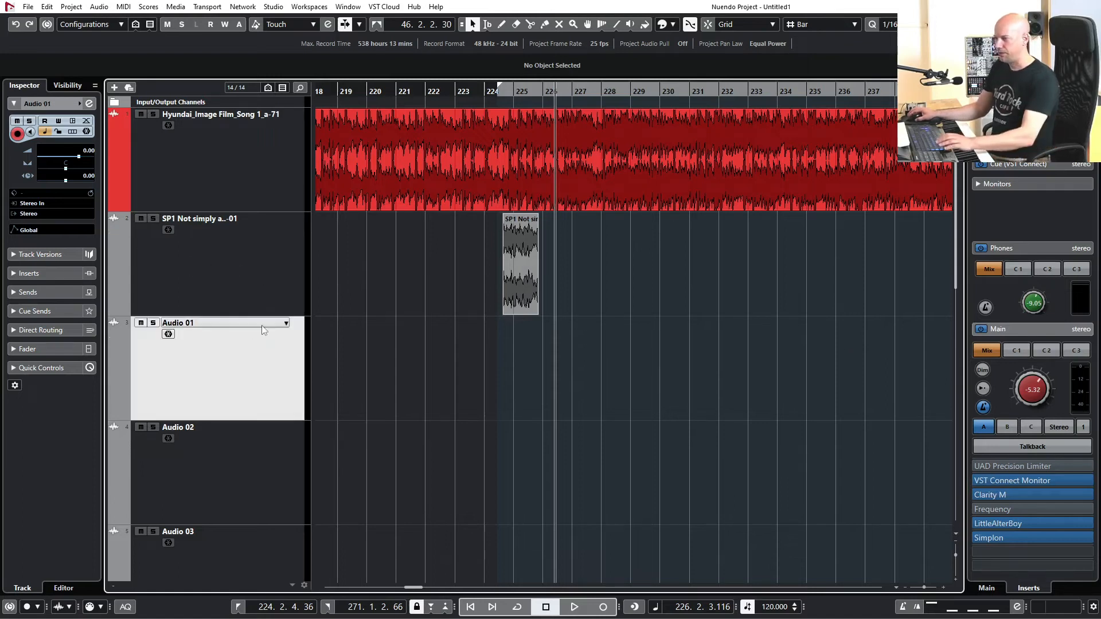
scroll("down", 3)
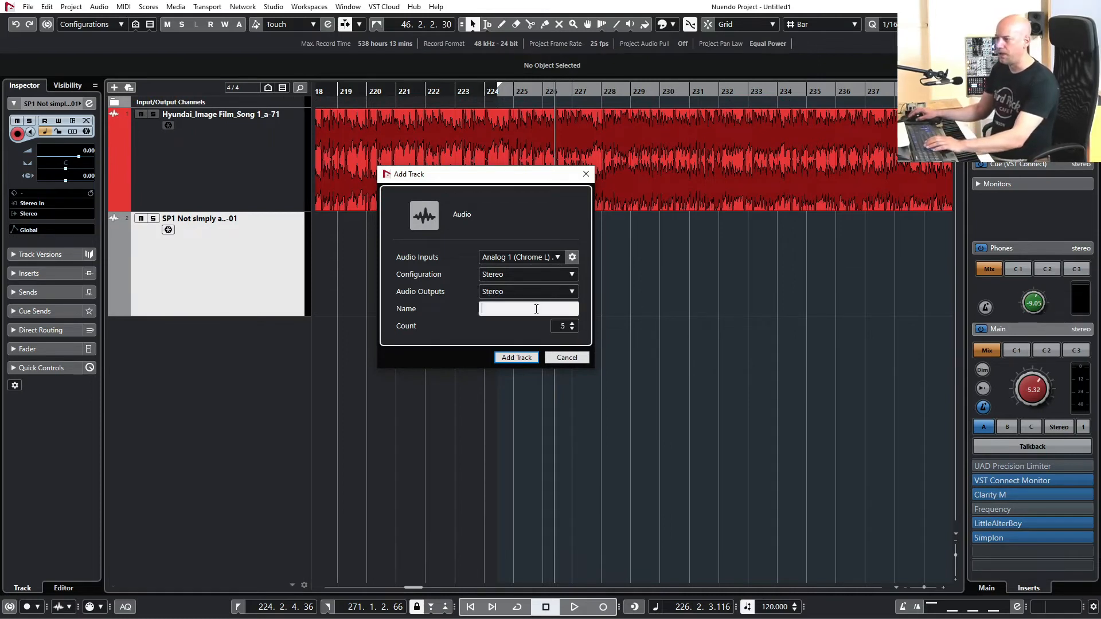
left_click(567, 358)
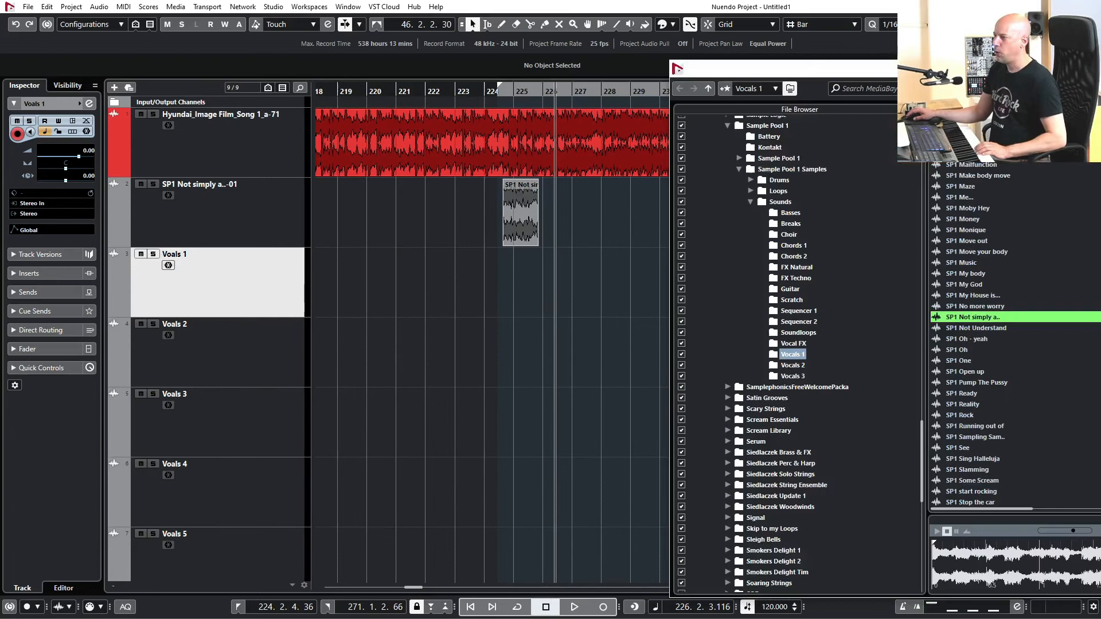
mouse_move(968, 339)
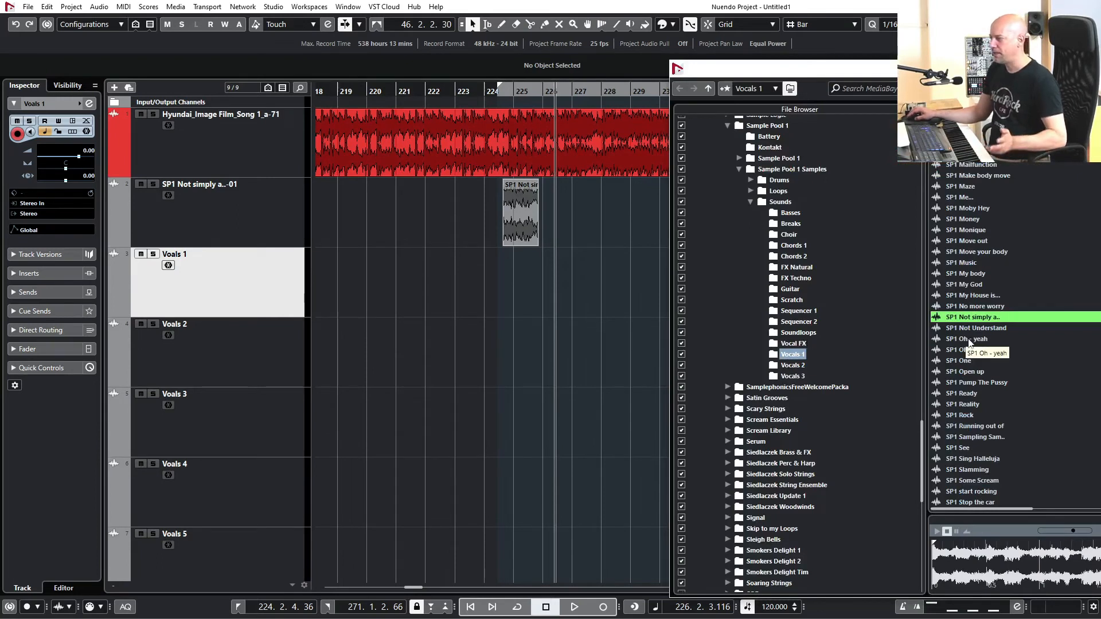
Drag SP1 Oh - yeah onto Voals 1, undo it, and close the MediaBay.
left_click(966, 339)
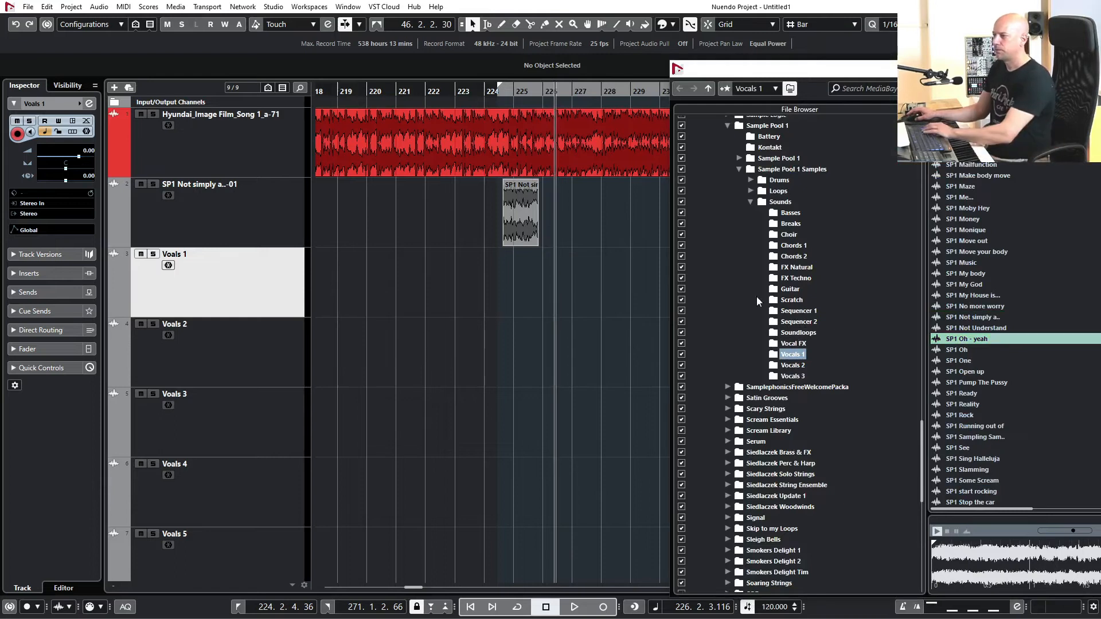
left_click_drag(966, 338, 575, 281)
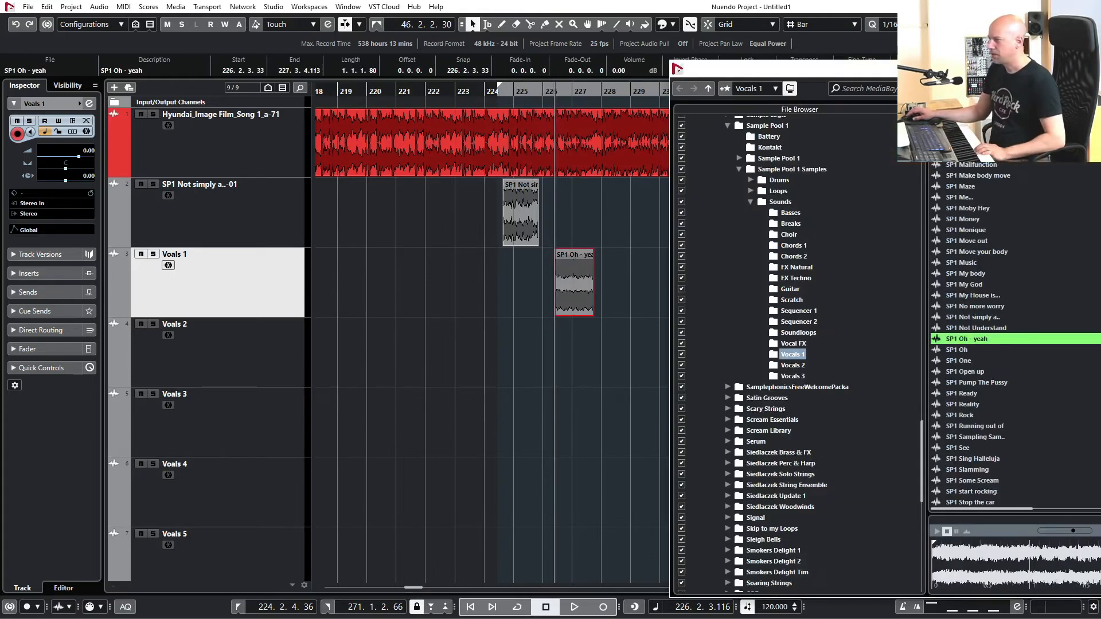
left_click(976, 383)
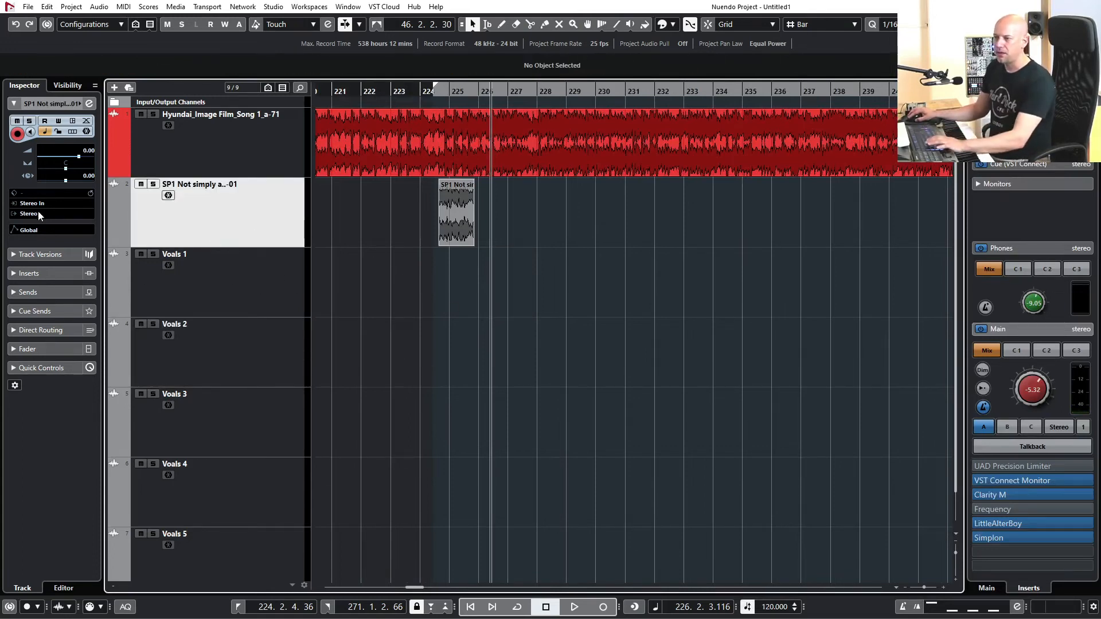
mouse_move(38, 215)
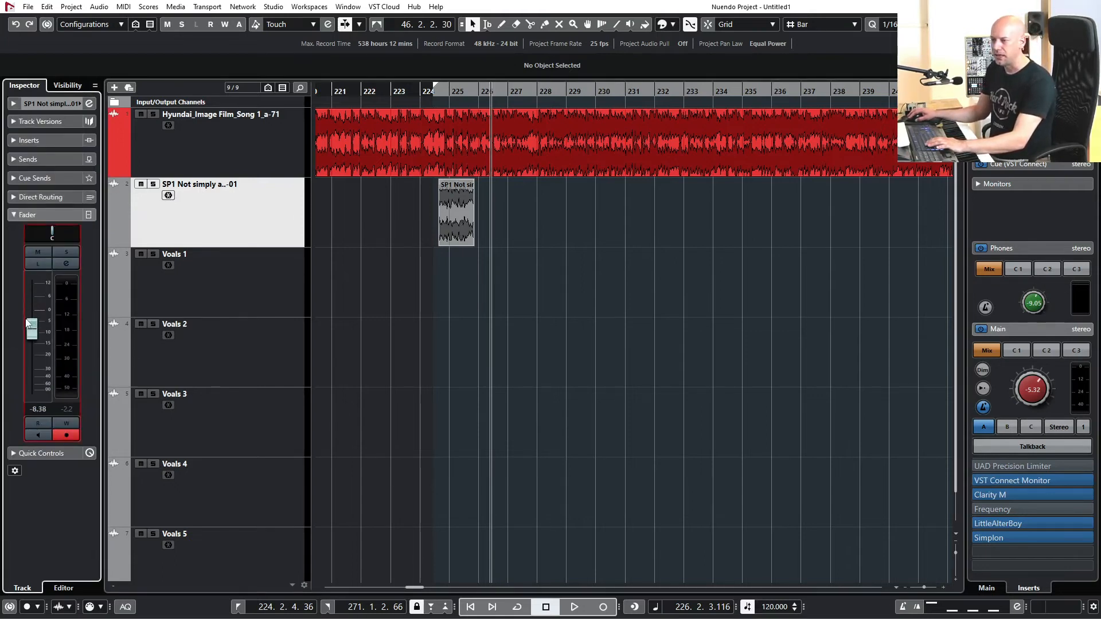
Lower the vocal sample track's fader to -10.4 and audition SP1 Not simply a... in MediaBay.
left_click(577, 608)
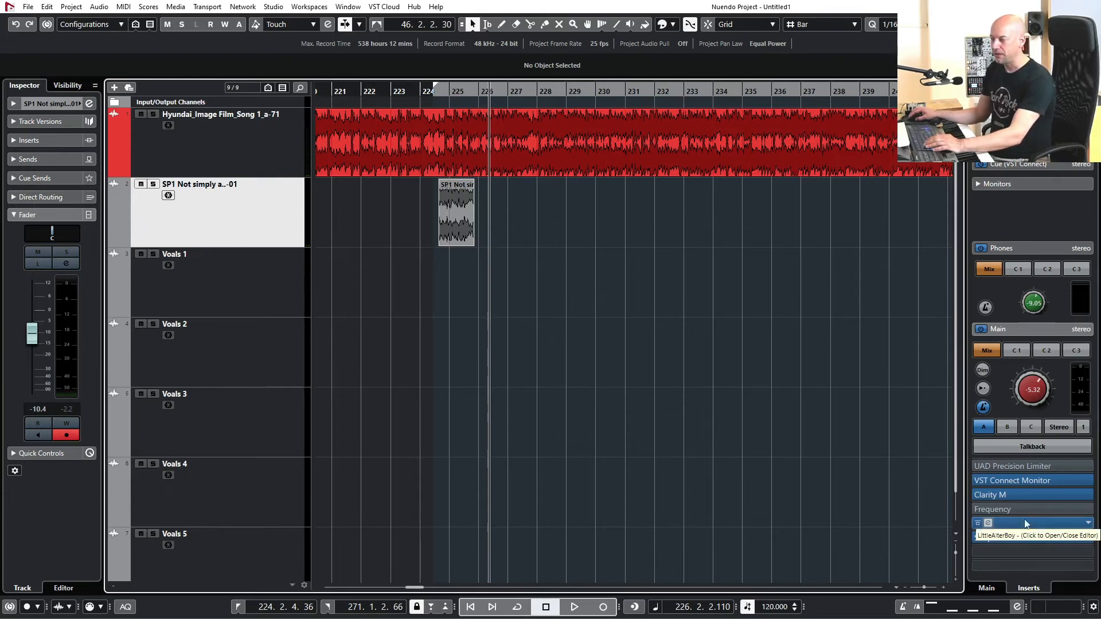
left_click(576, 607)
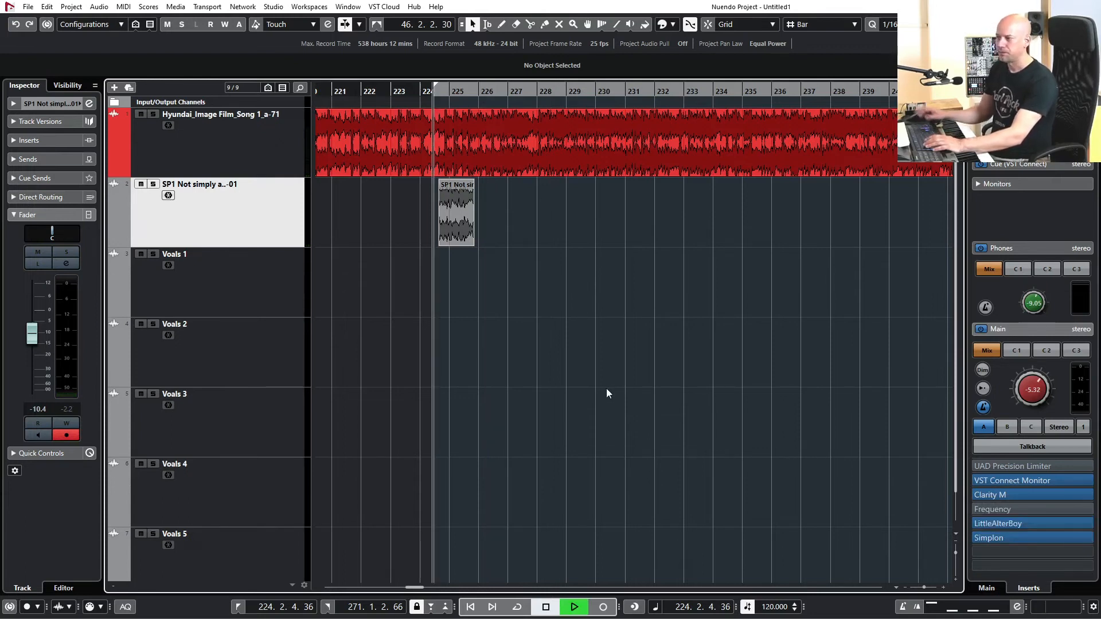
left_click(577, 607)
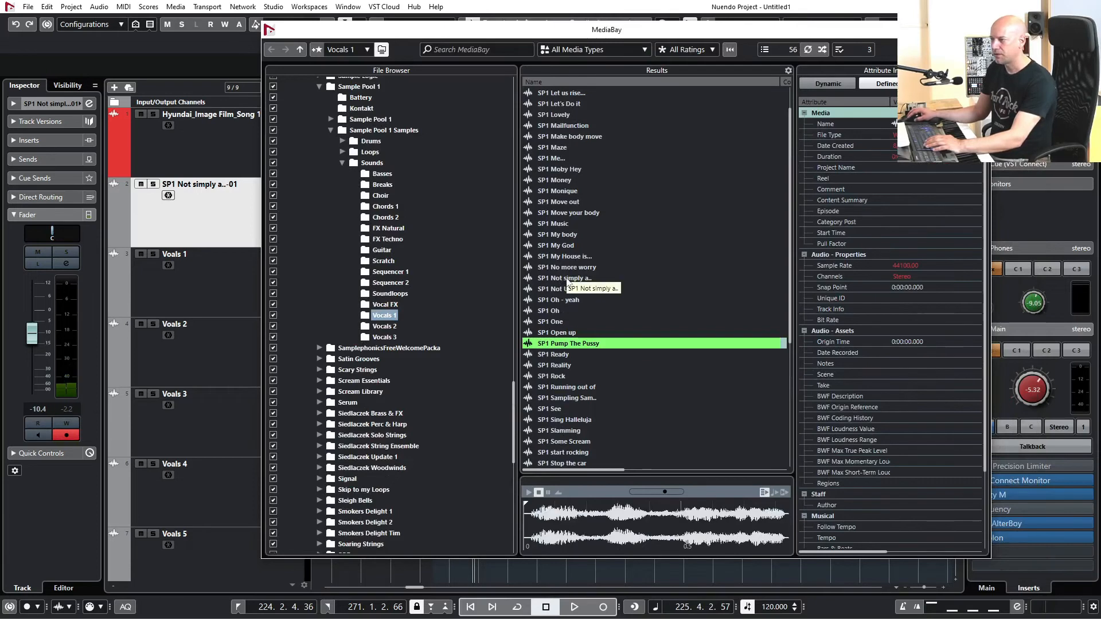
left_click(565, 278)
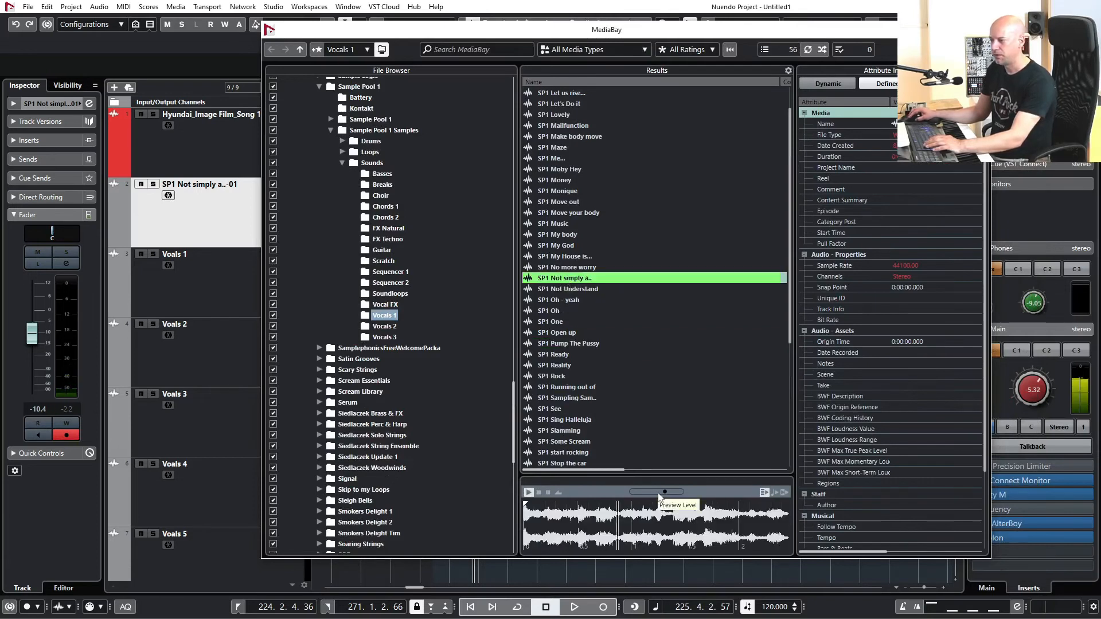
mouse_move(683, 400)
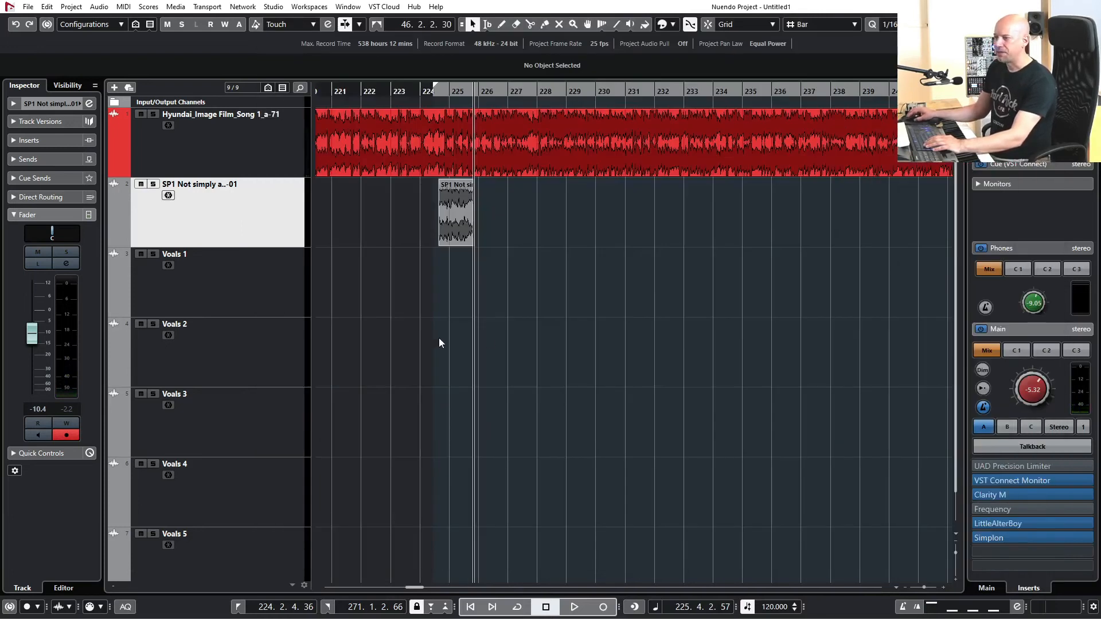
Expand the Inserts section to show the track's empty insert effects list.
left_click(23, 140)
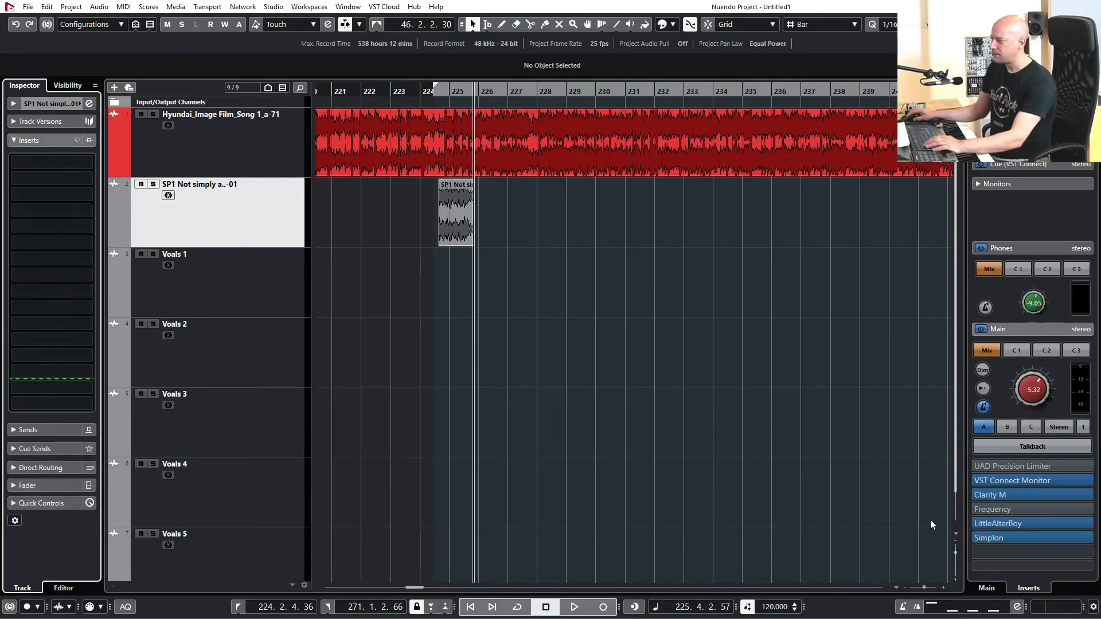
left_click(1031, 523)
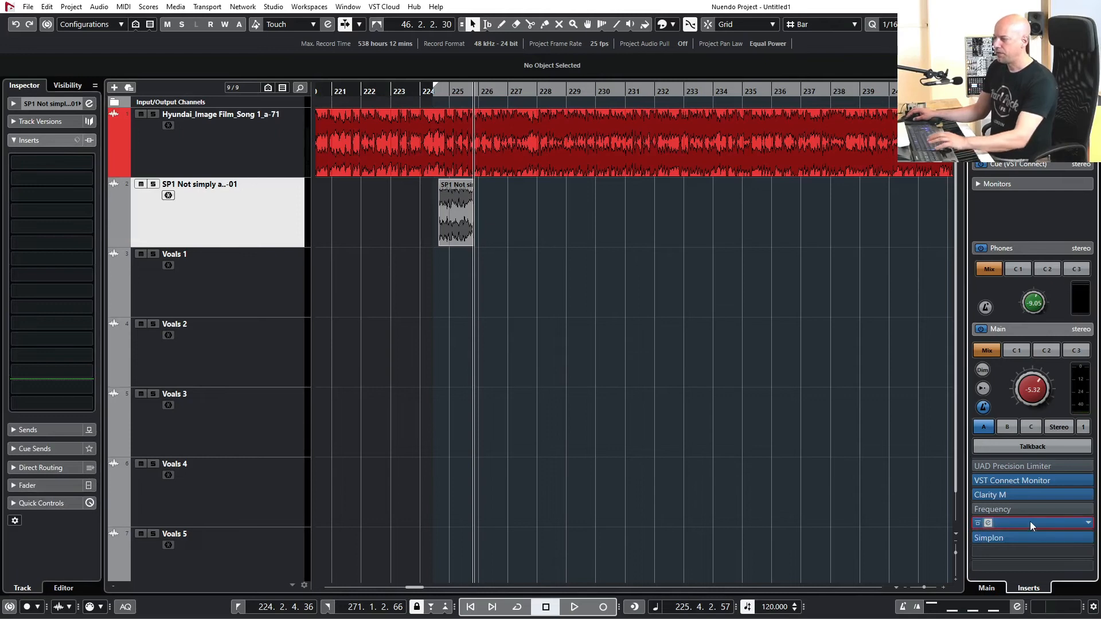
left_click(1032, 523)
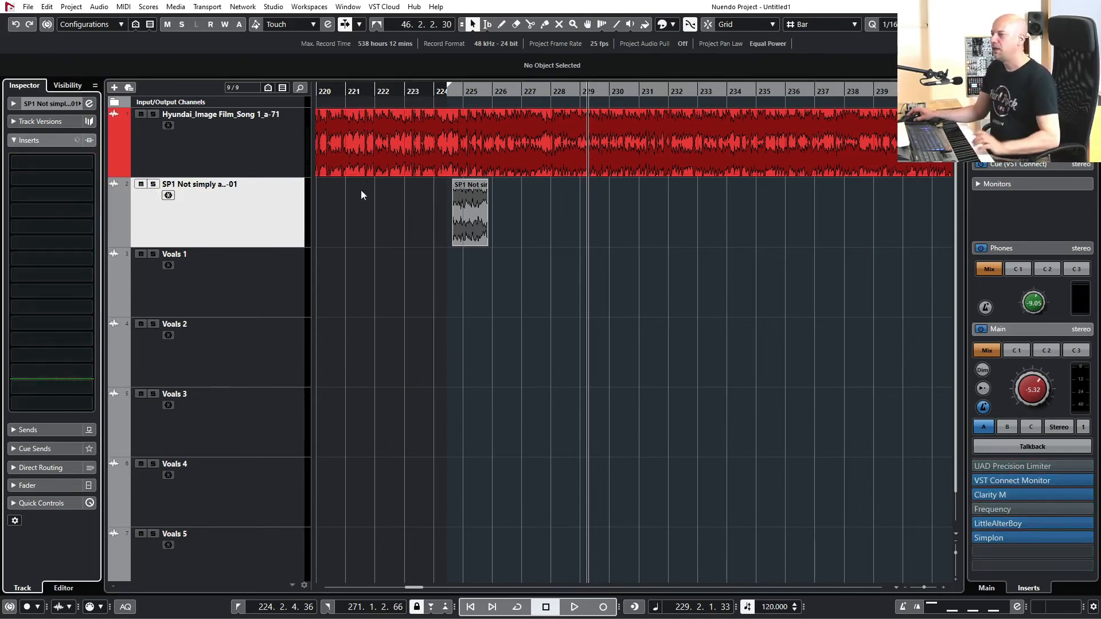
Add LittleAlterBoy and Simplon as offline processes on the SP1 Not simply a... event.
left_click(470, 213)
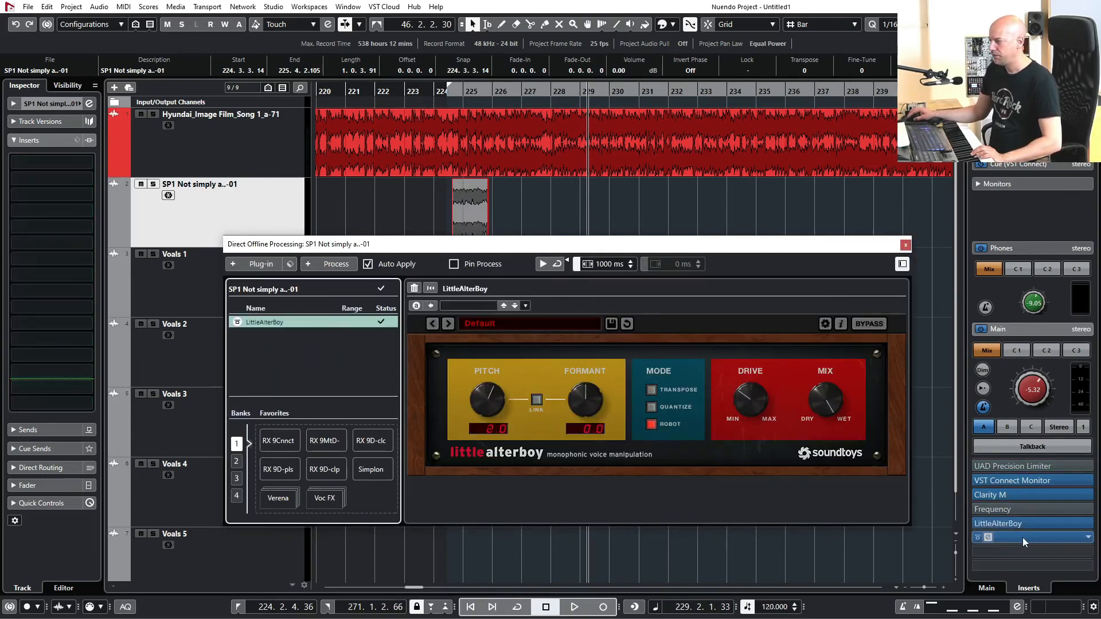
left_click(372, 469)
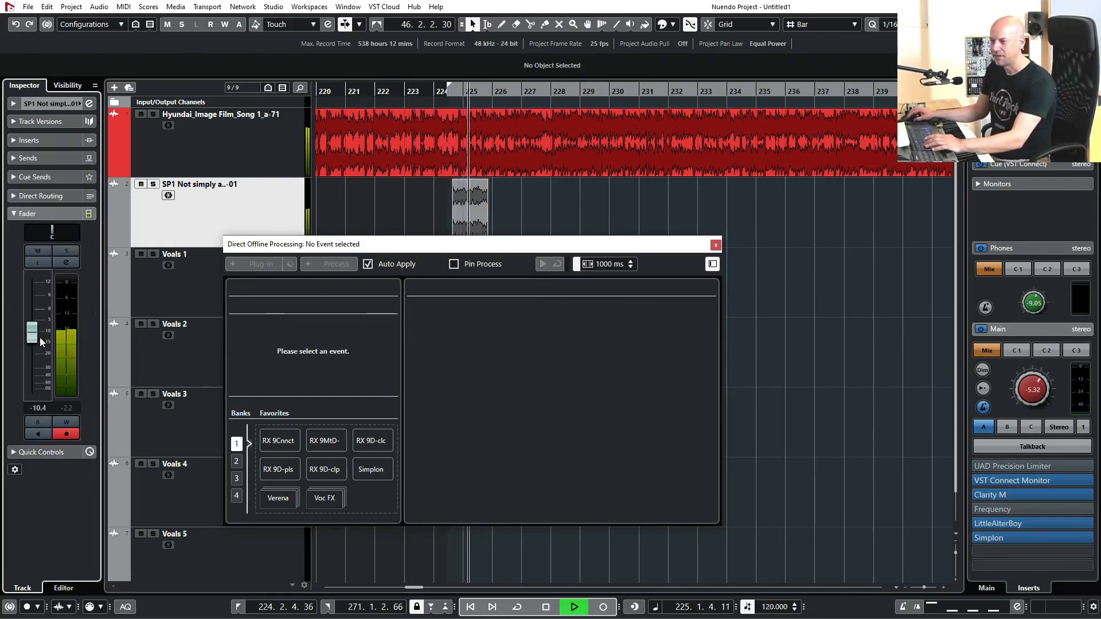
left_click(546, 606)
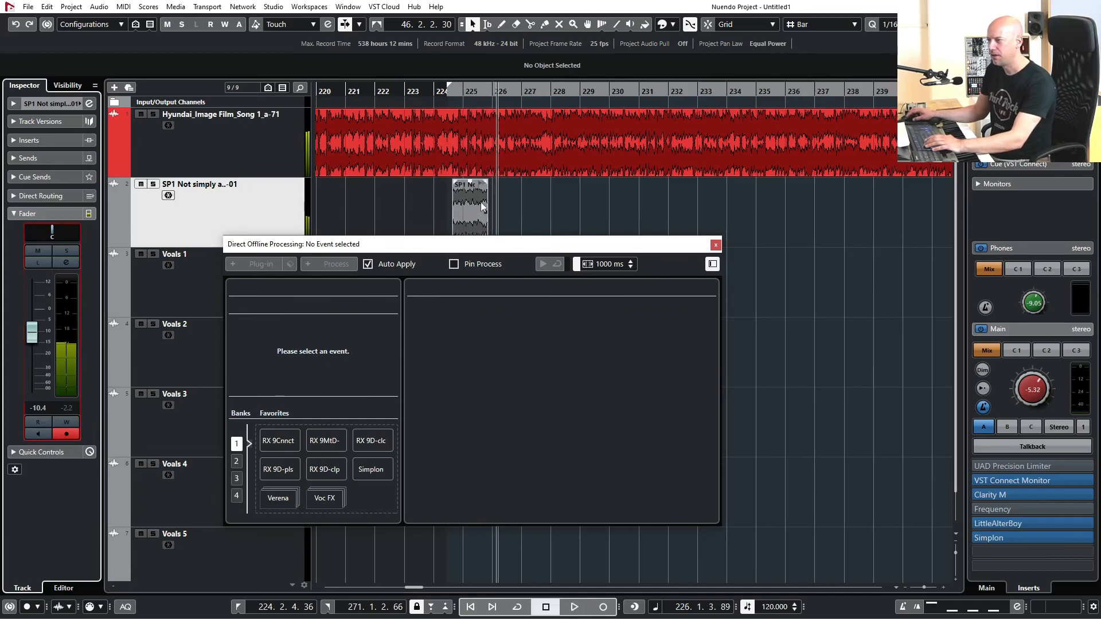
left_click(470, 207)
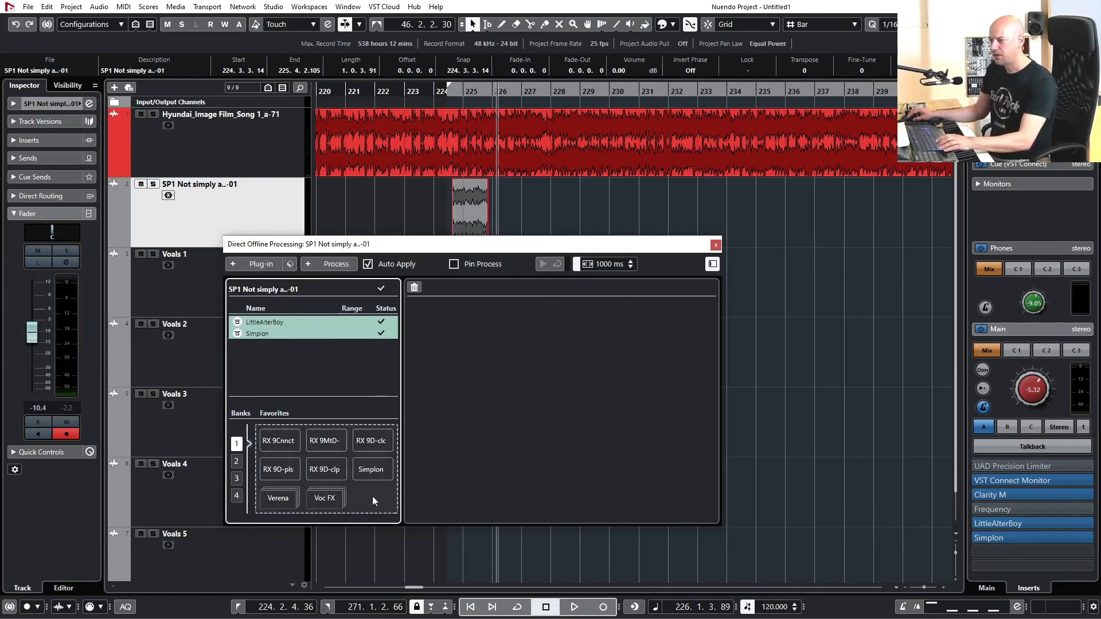
Save the LittleAlterBoy and Simplon chain as the favorite 'PitchFX'.
left_click(373, 499)
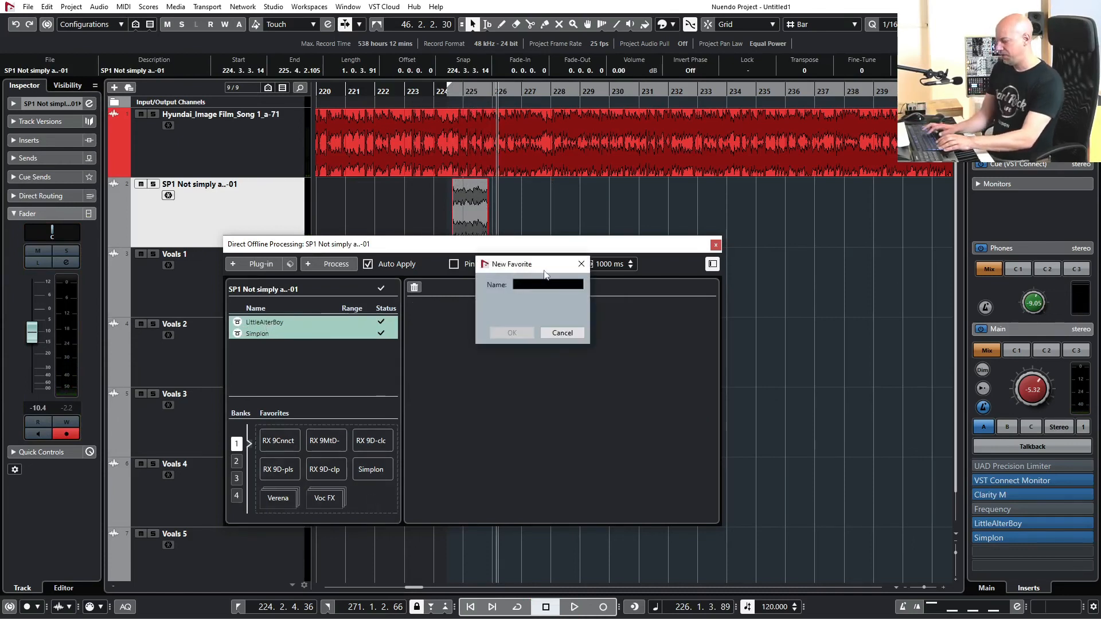
type("PitchF")
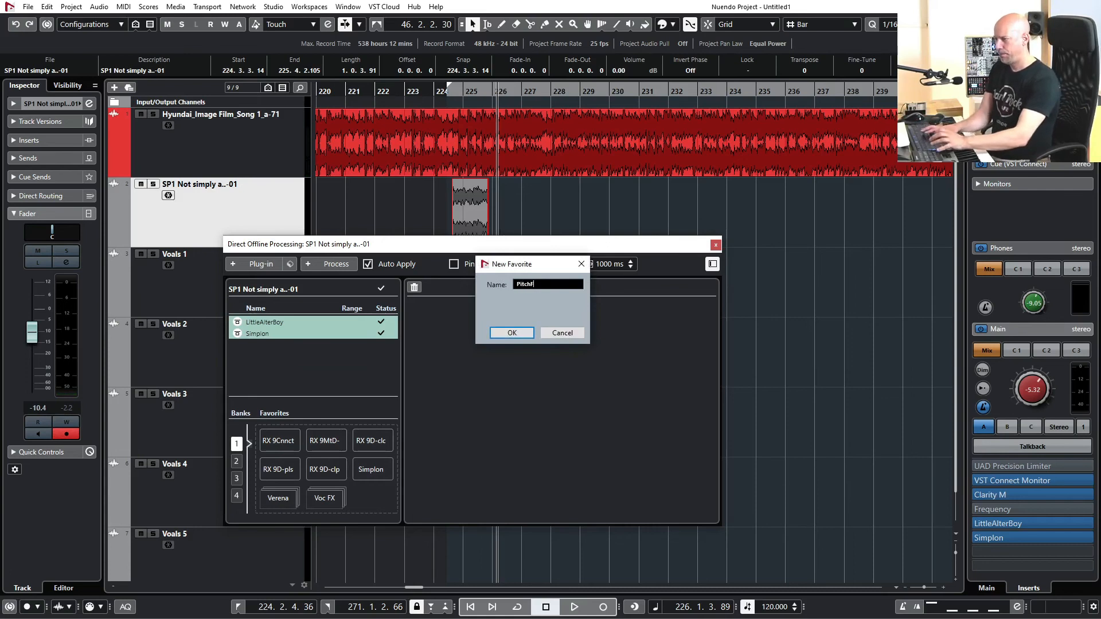
left_click(512, 333)
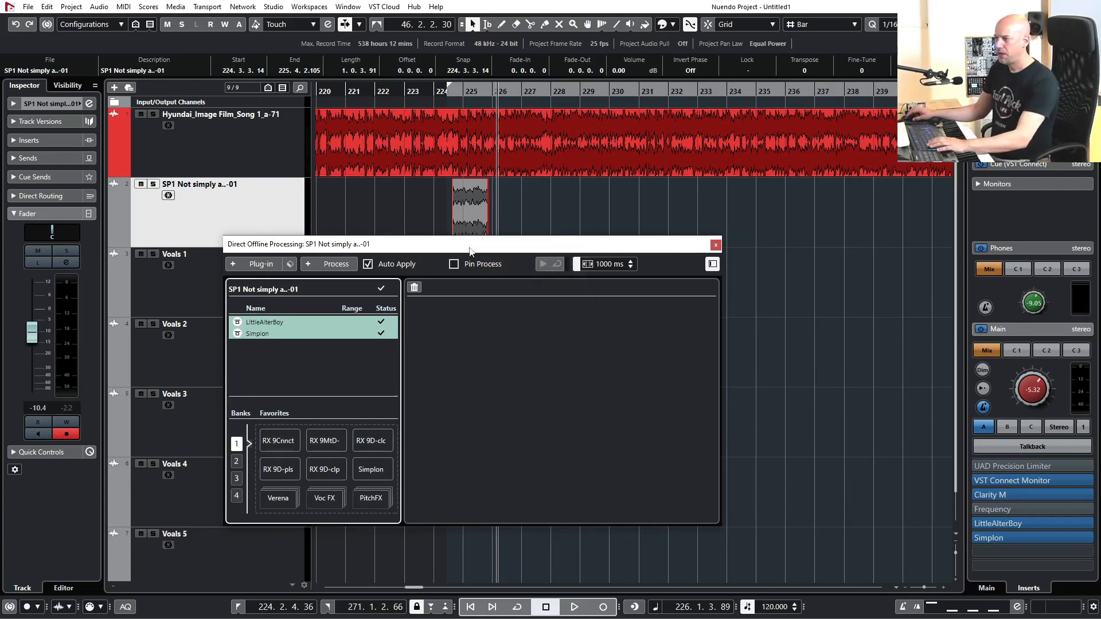
Apply the PitchFX favorite to the SP1 Open up event, then adjust its volume.
left_click_drag(471, 244, 429, 248)
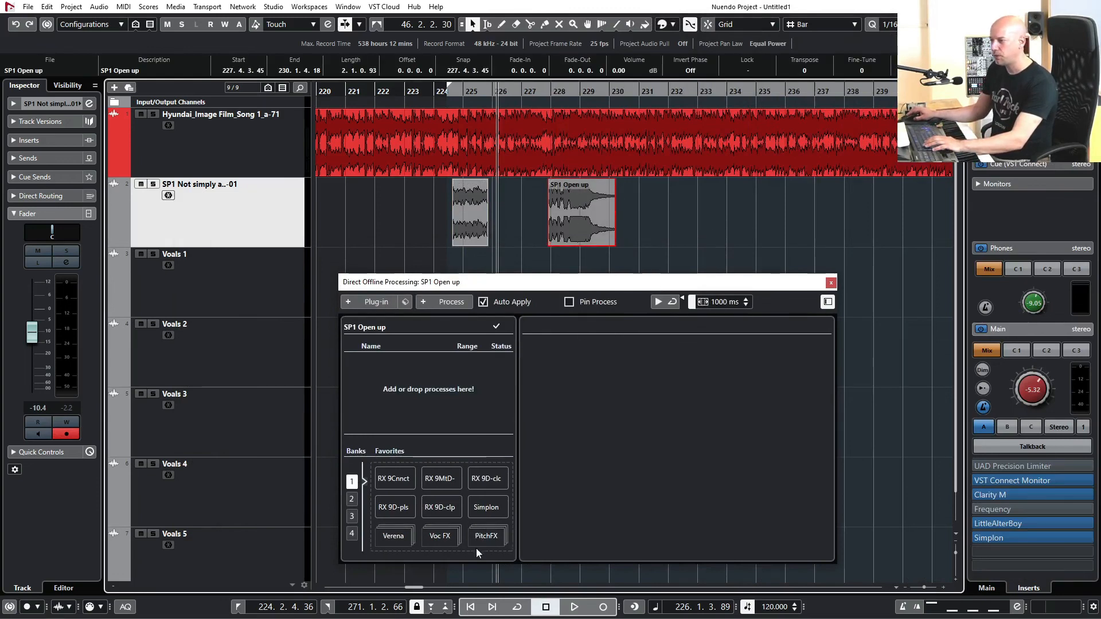
mouse_move(487, 536)
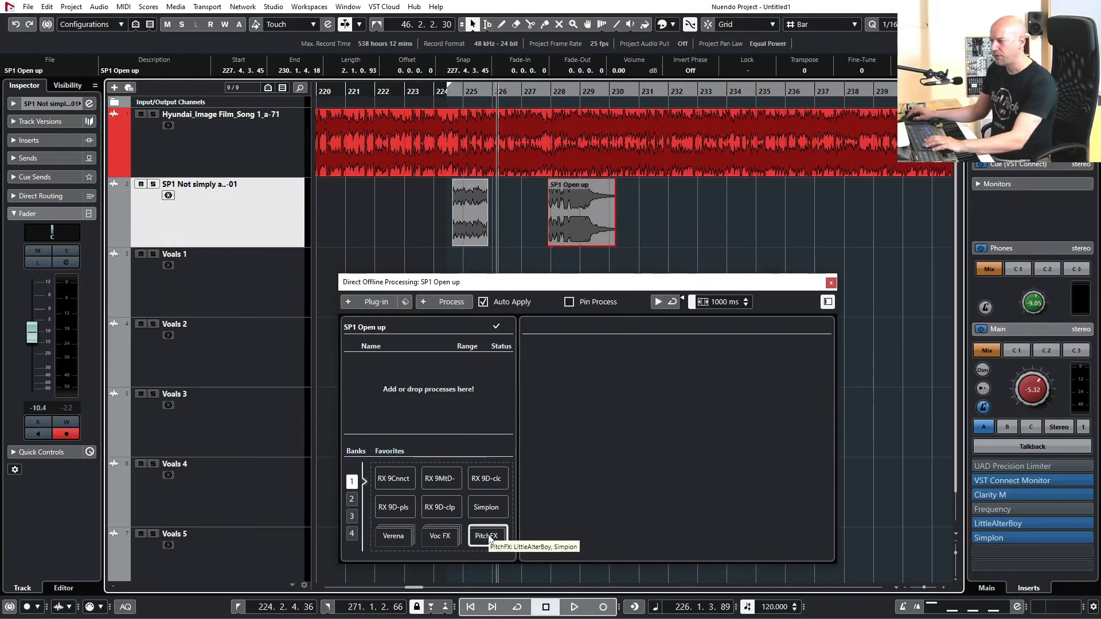
left_click(488, 535)
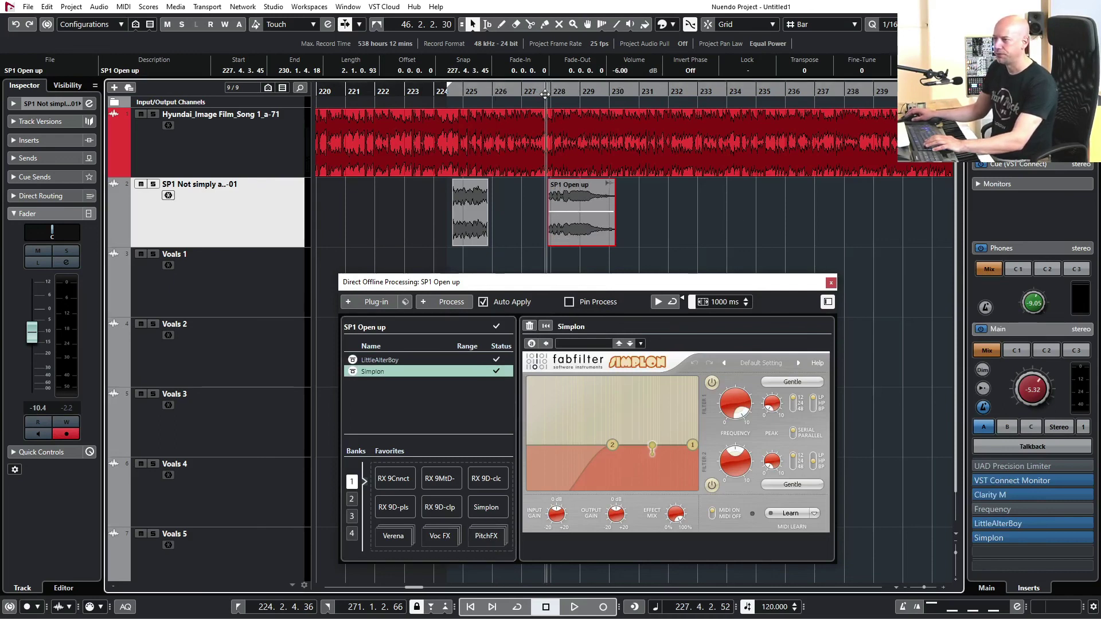
left_click(577, 606)
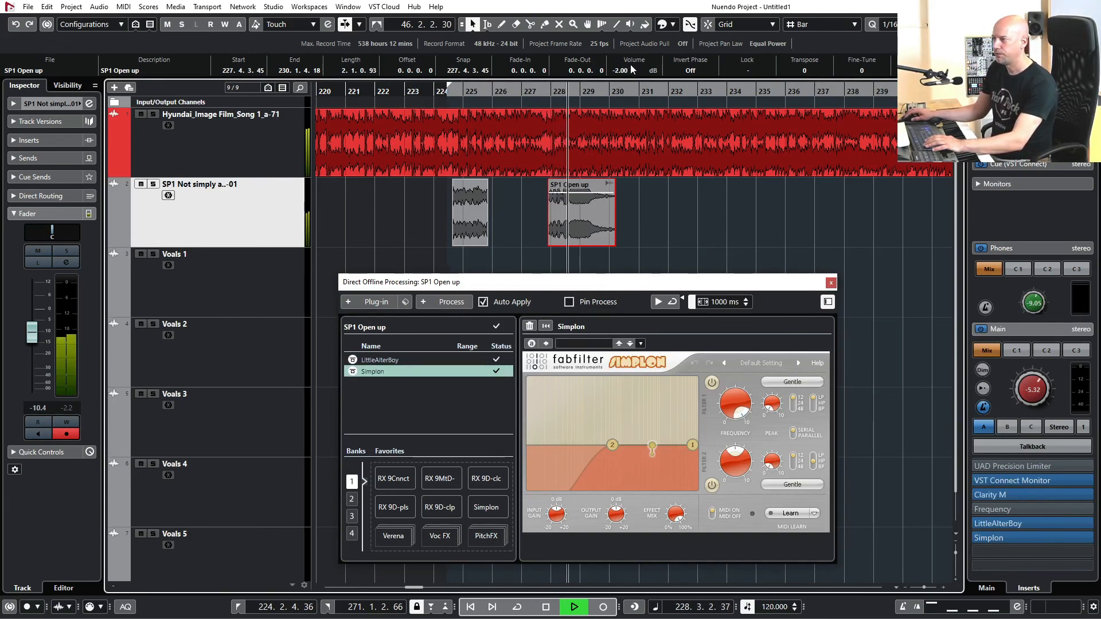